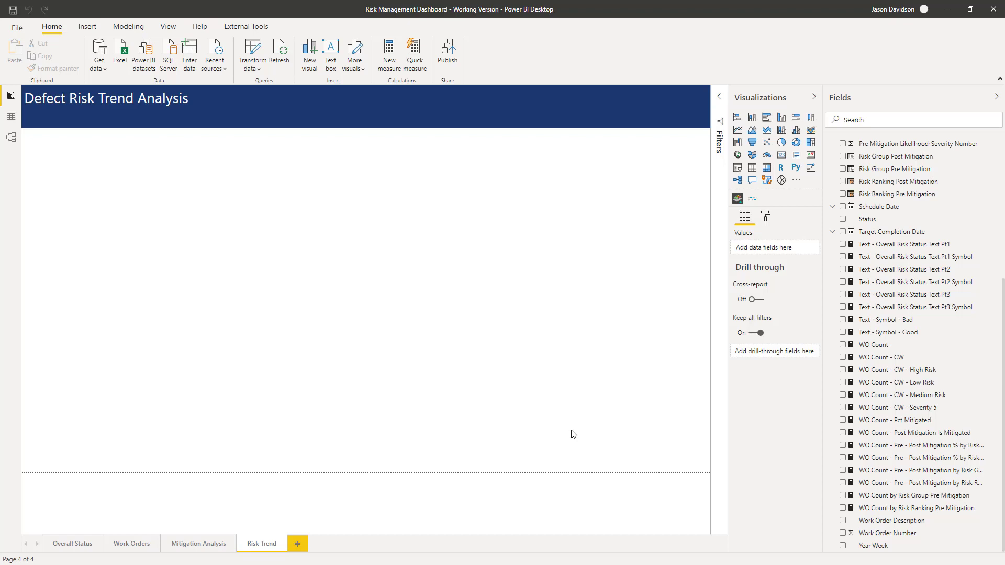
pyautogui.moveTo(397, 441)
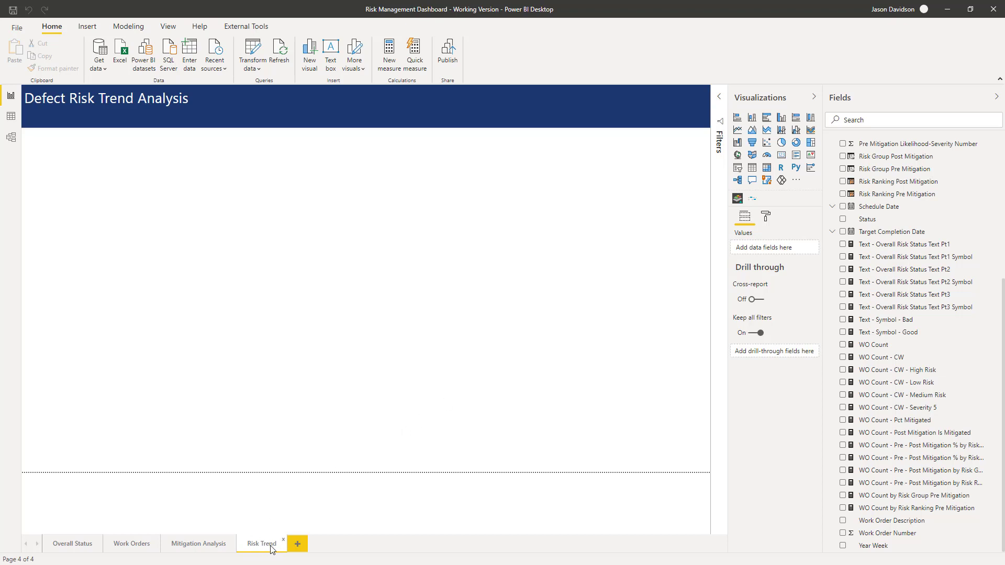
pyautogui.moveTo(655, 200)
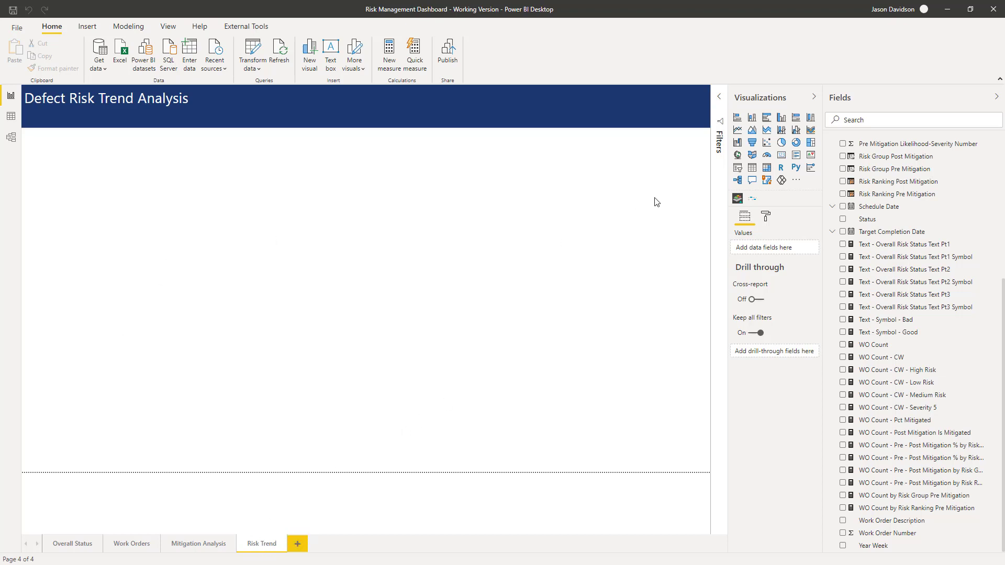
pyautogui.moveTo(737, 130)
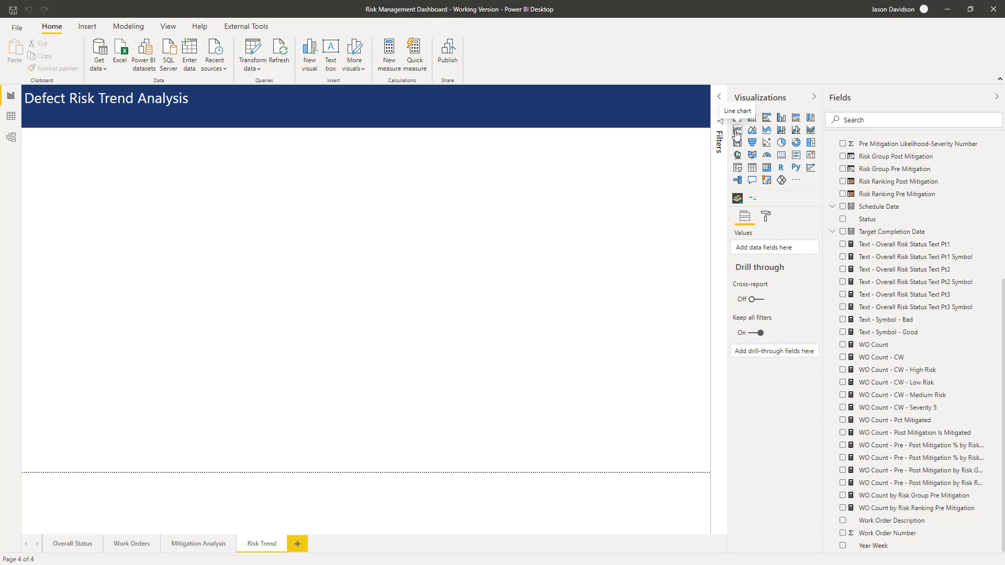
# Add an empty line chart to the Risk Trend page with Year Week as its axis field
pyautogui.click(736, 130)
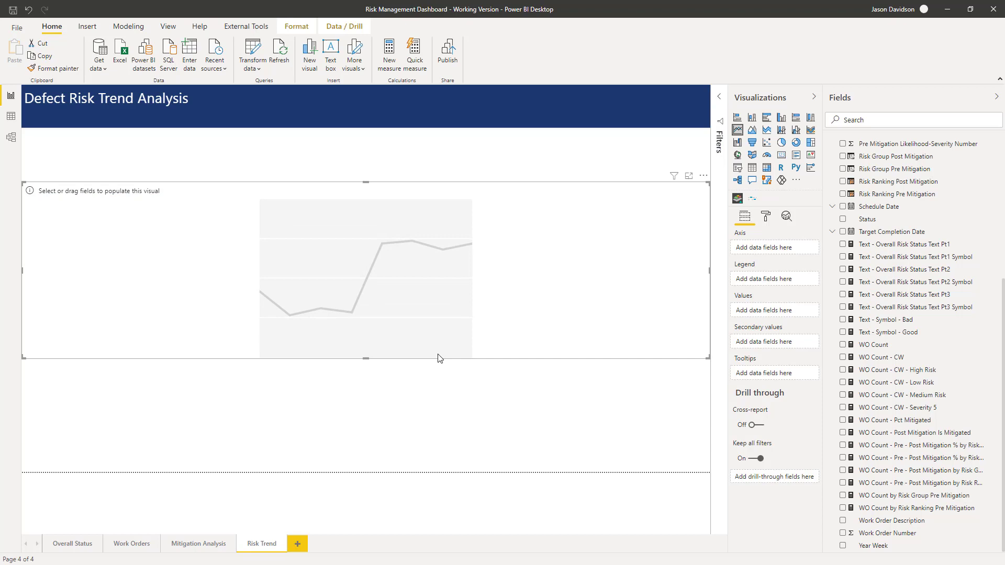
pyautogui.moveTo(711, 275)
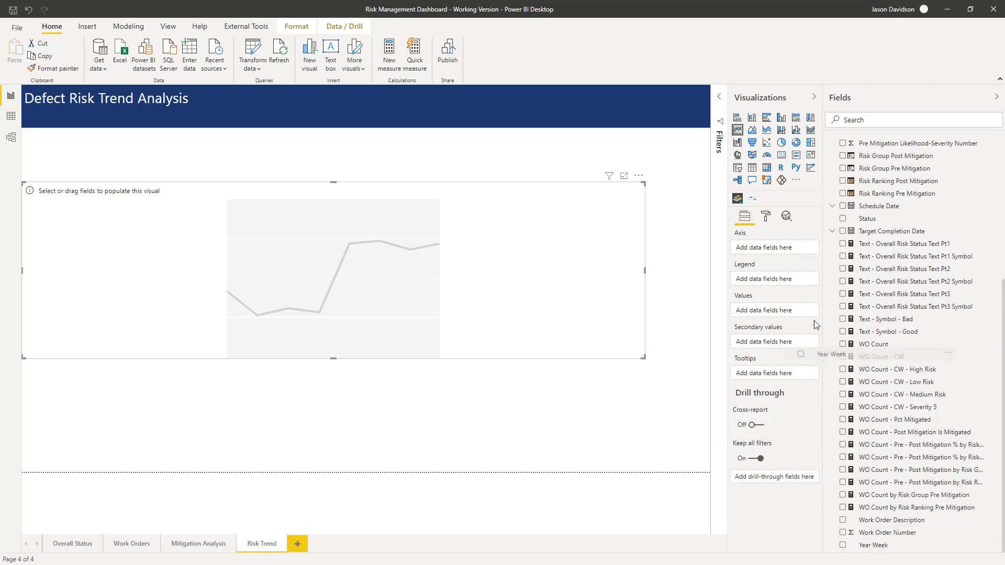
pyautogui.click(844, 544)
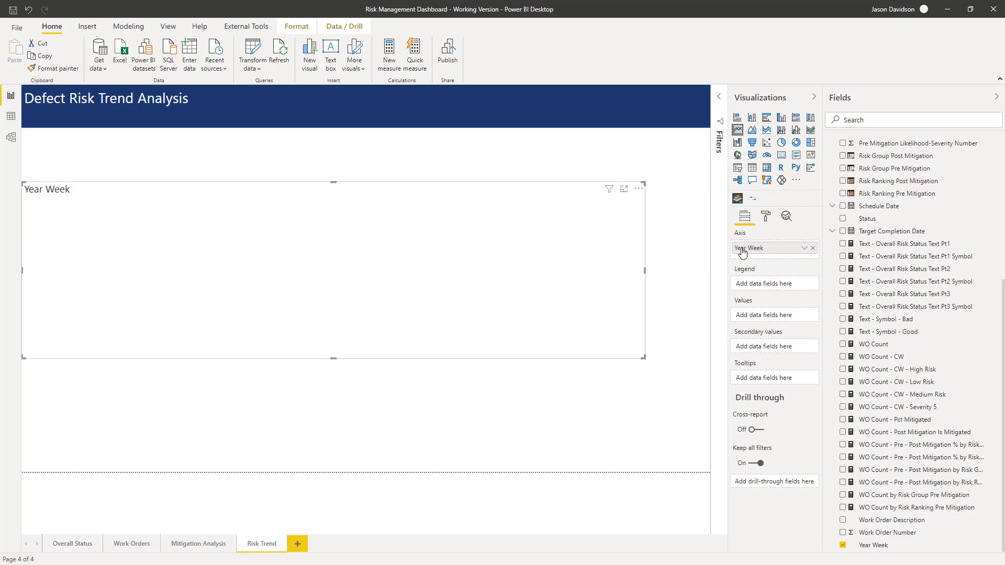
pyautogui.moveTo(870, 344)
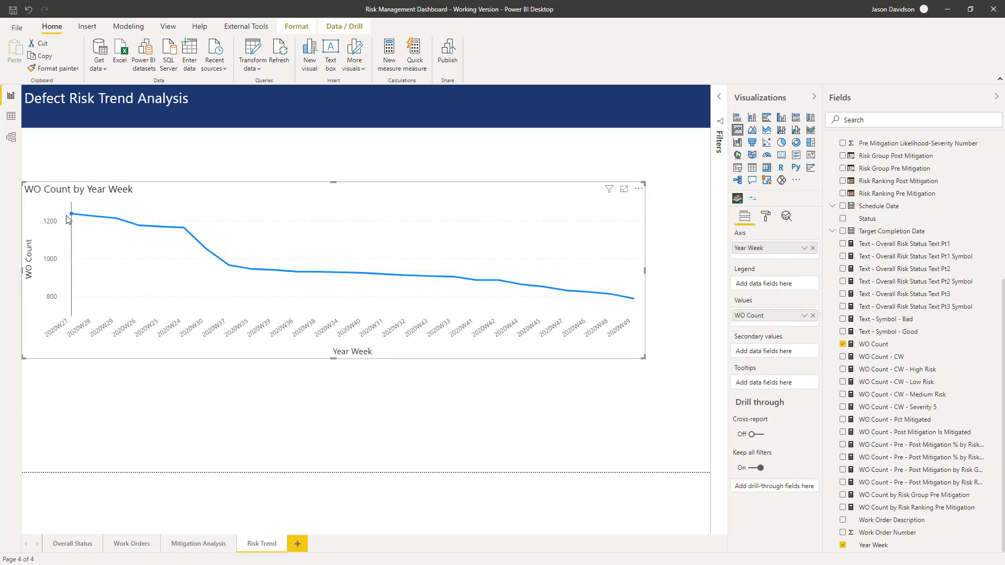
pyautogui.moveTo(70, 215)
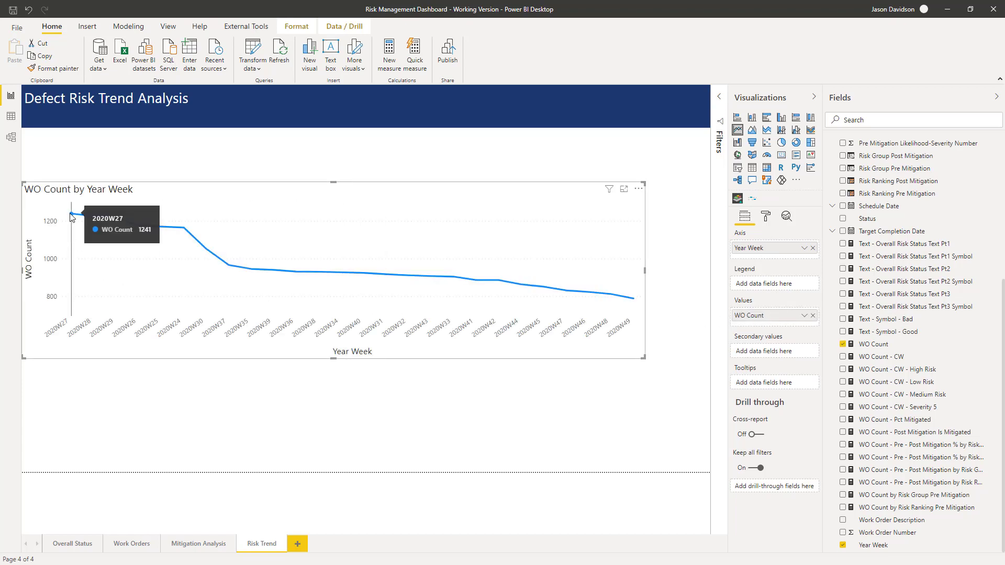
pyautogui.moveTo(58, 331)
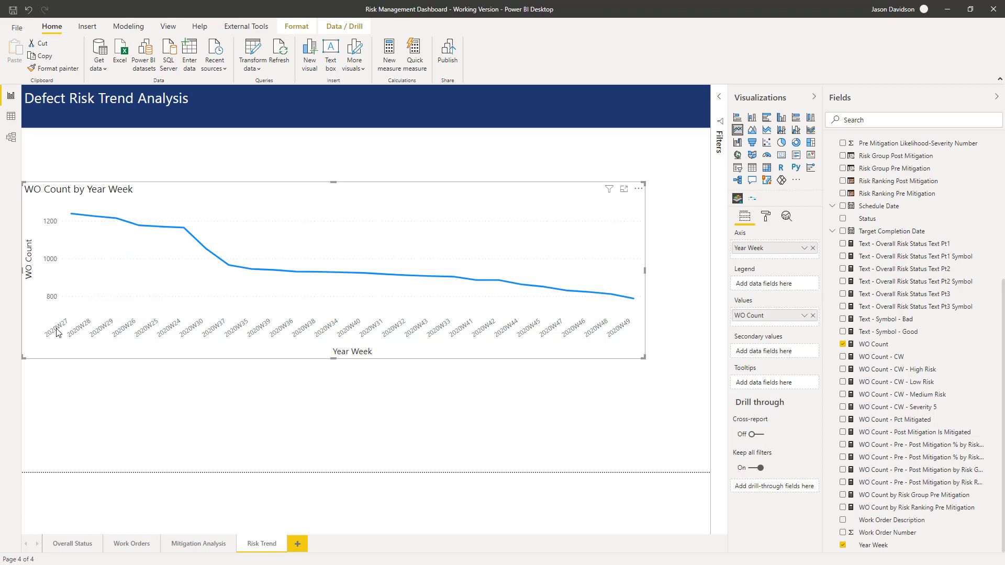
pyautogui.moveTo(99, 336)
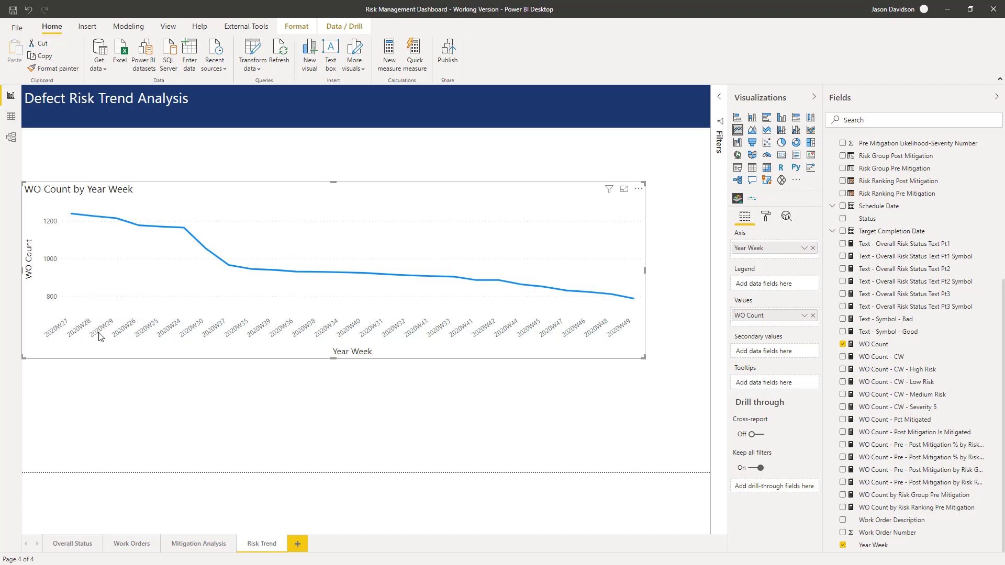
# Switch to Data view and list the distinct Year Week values of Work Order Data
pyautogui.click(10, 116)
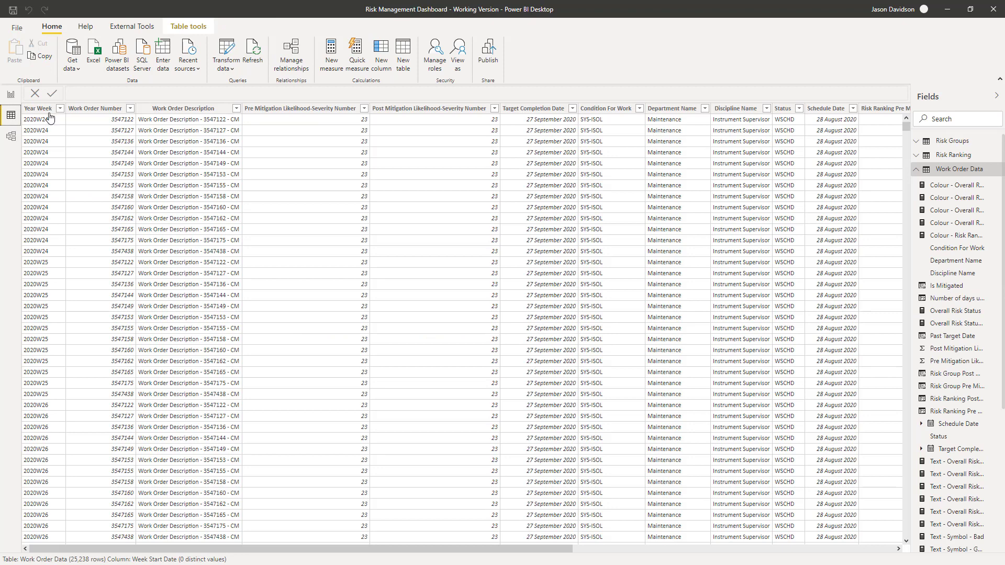
pyautogui.click(59, 108)
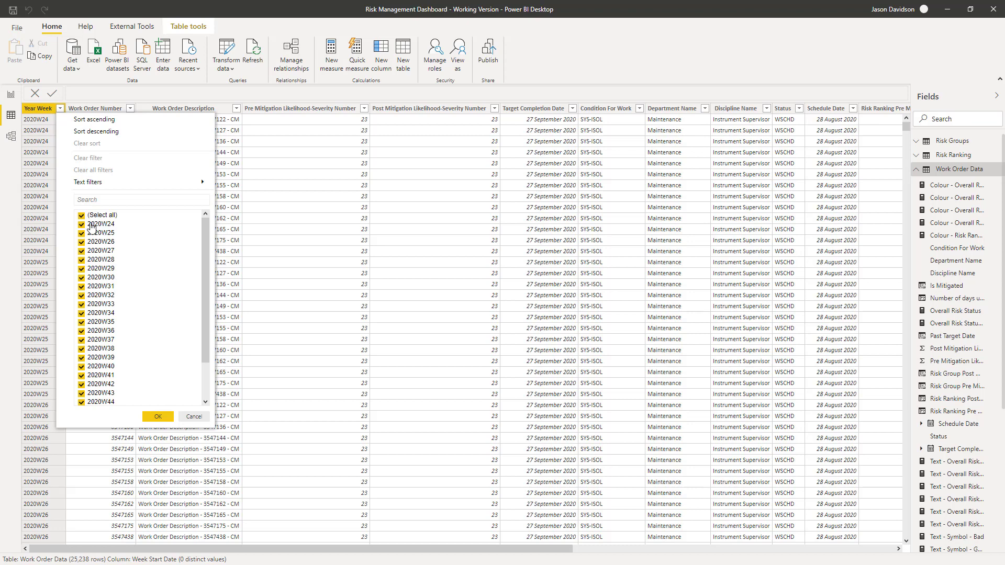
pyautogui.moveTo(45, 135)
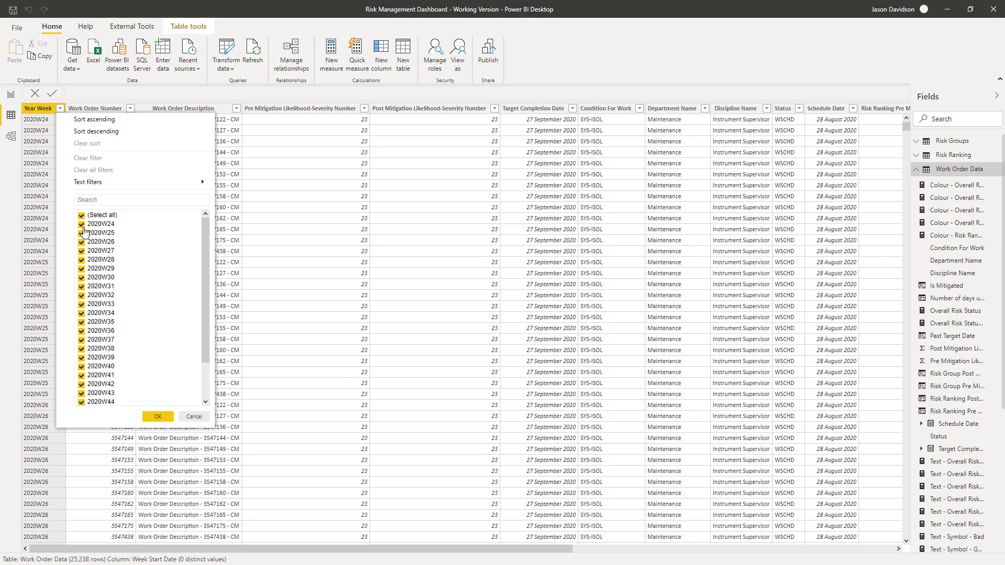
pyautogui.moveTo(108, 252)
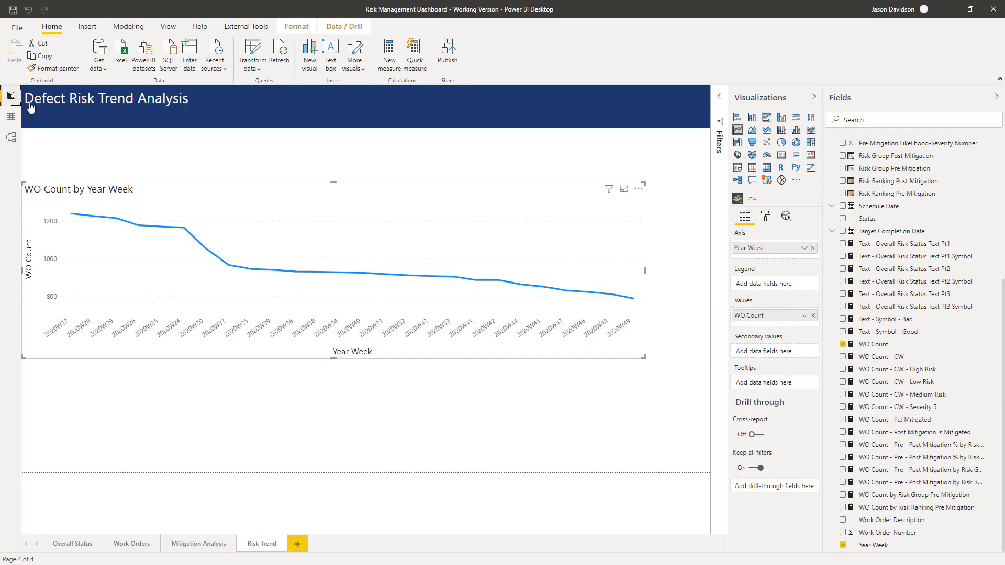
pyautogui.moveTo(640, 190)
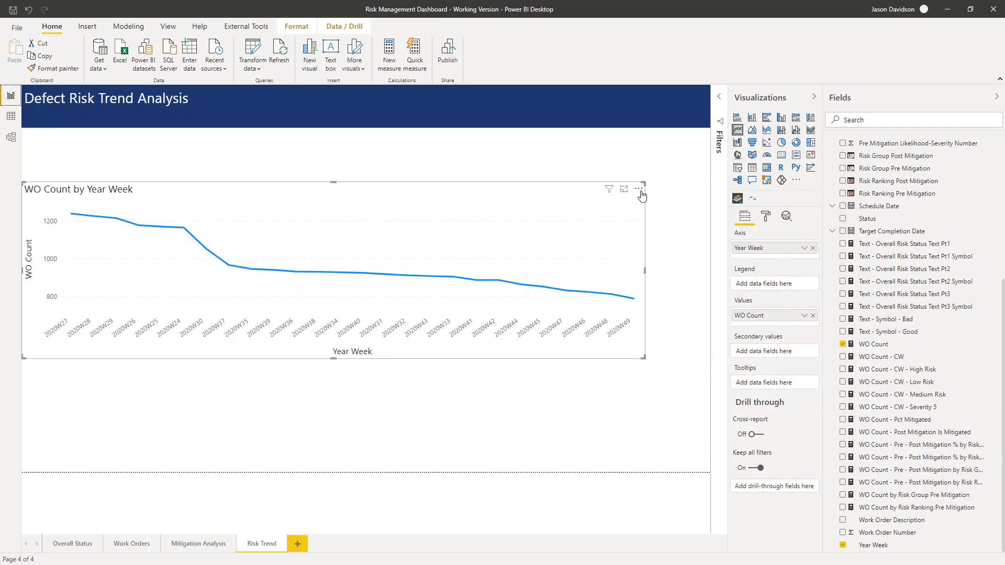
# Sort the WO Count chart ascending by Year Week, 2020W24 through 2020W49
pyautogui.click(638, 189)
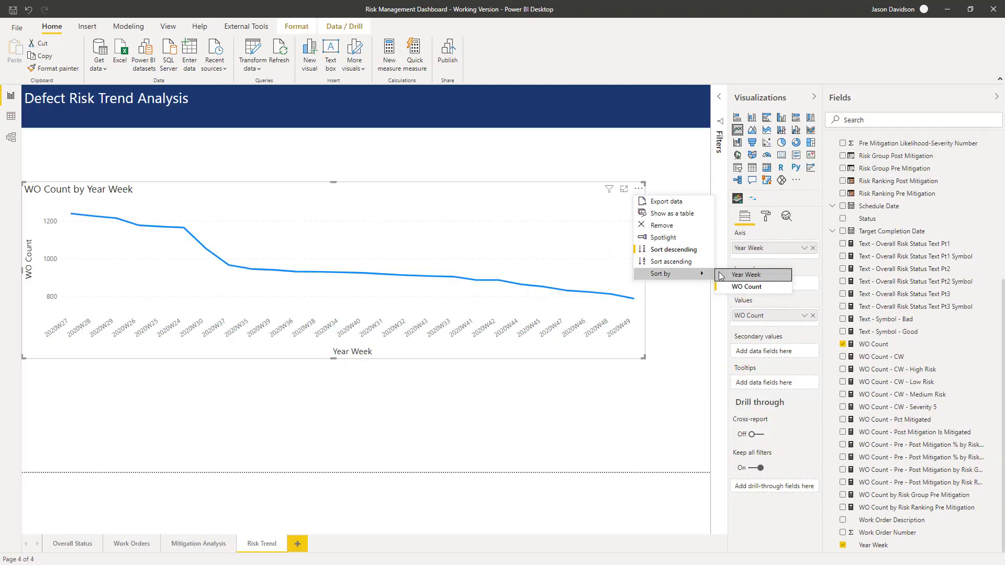
pyautogui.click(672, 260)
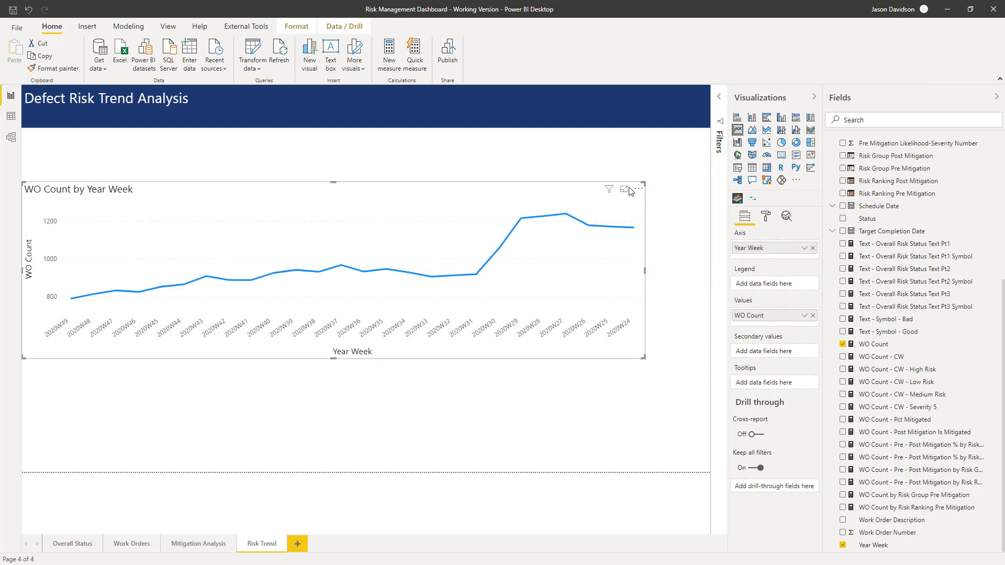
pyautogui.click(638, 189)
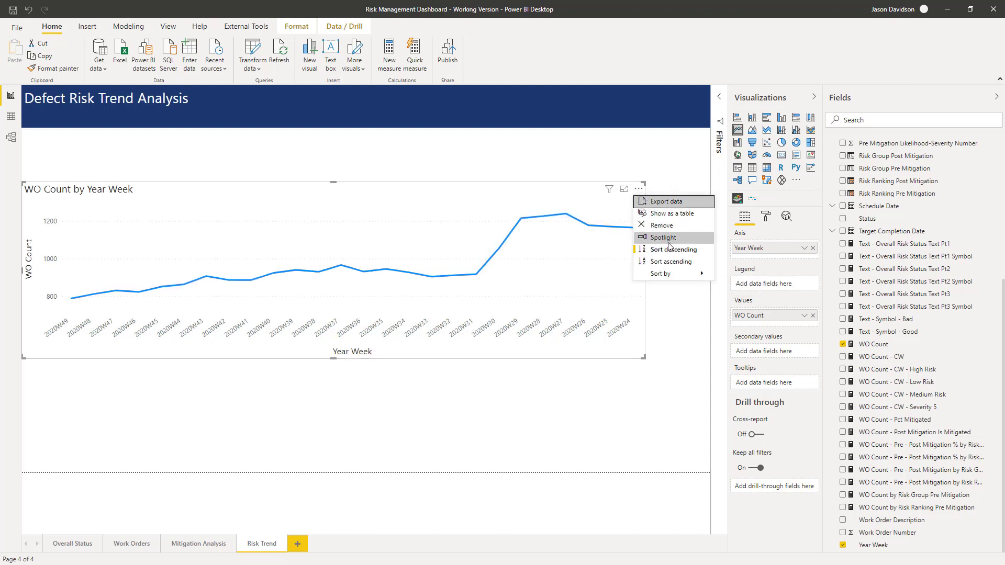
pyautogui.moveTo(673, 262)
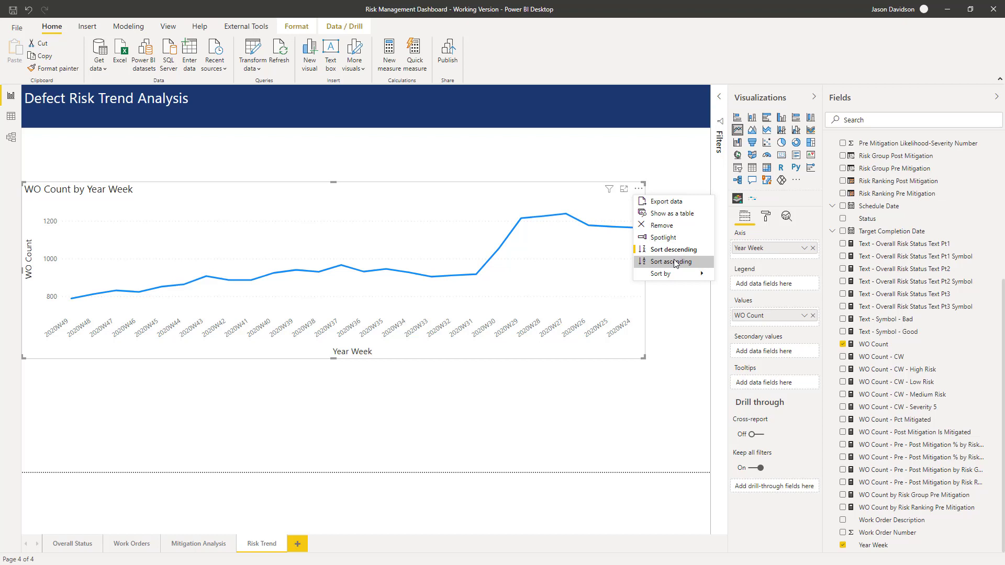
pyautogui.click(669, 261)
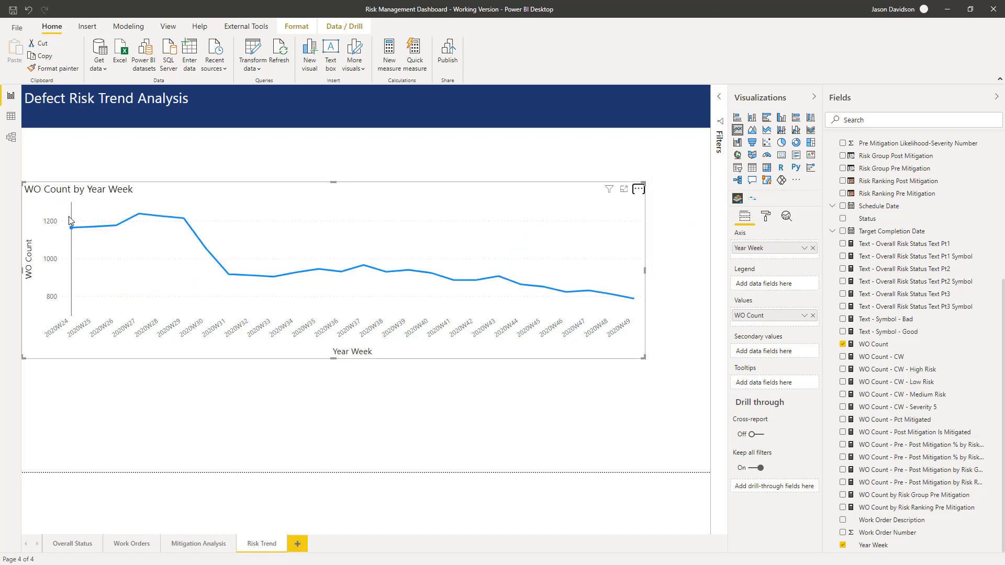
pyautogui.moveTo(304, 341)
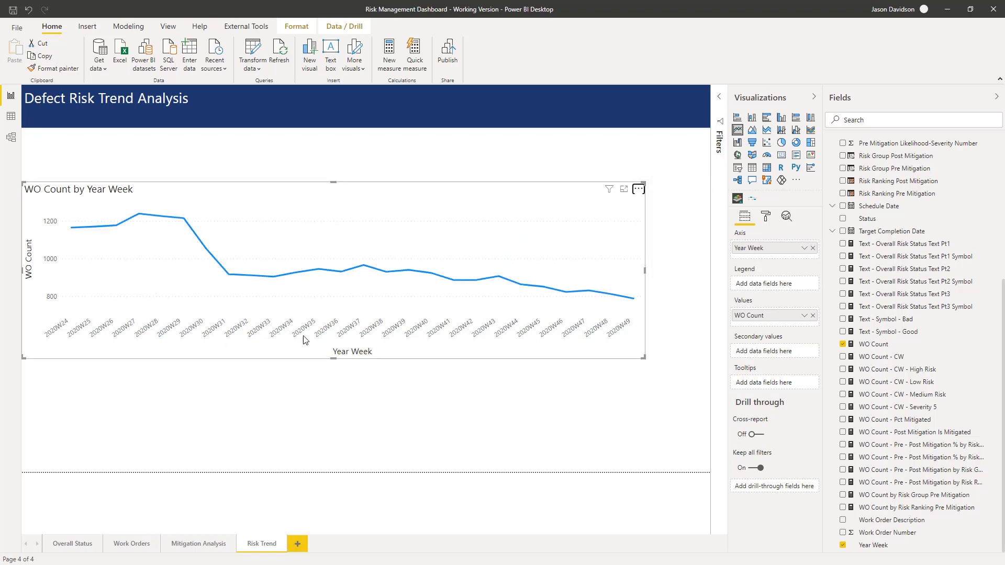
pyautogui.moveTo(626, 329)
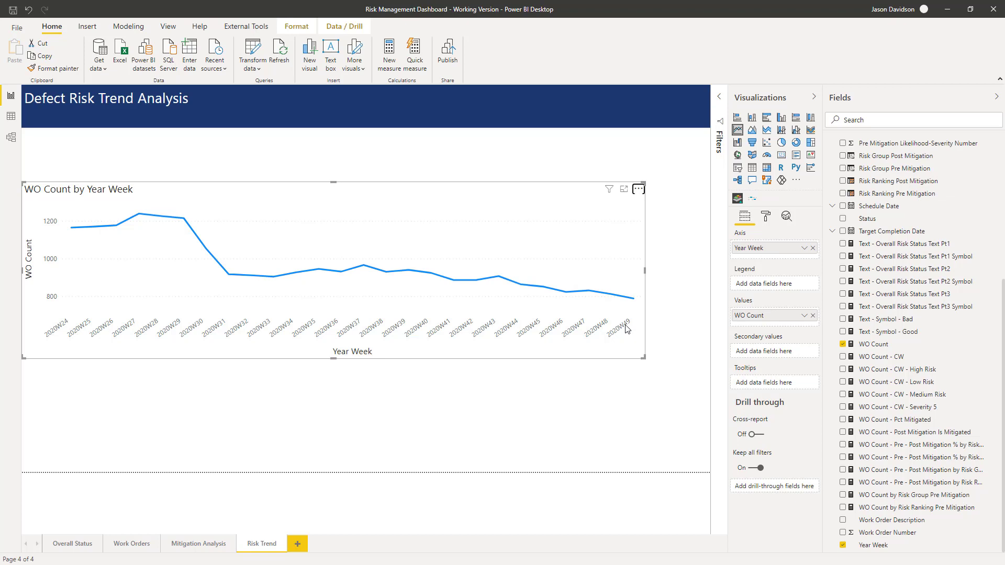
pyautogui.moveTo(604, 319)
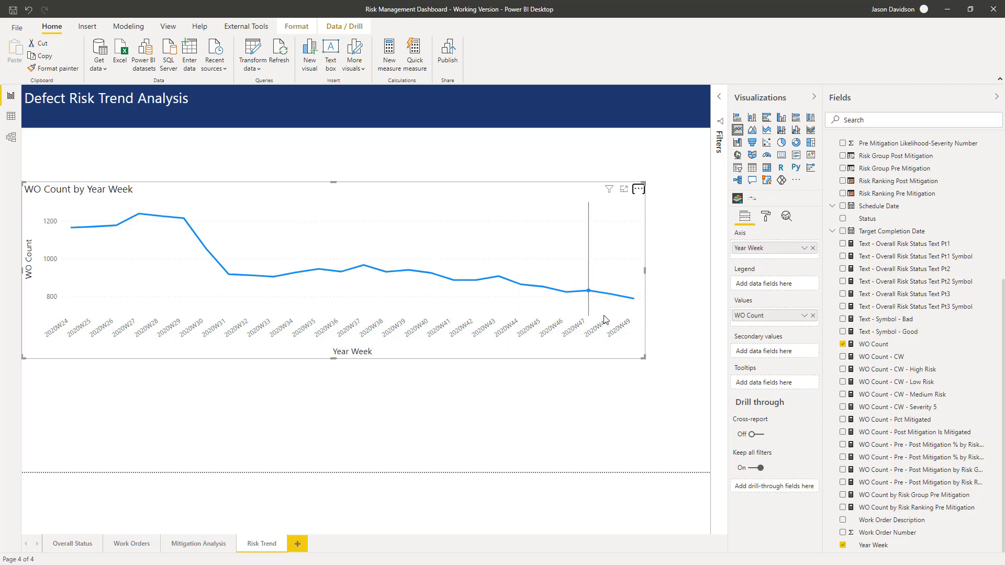
pyautogui.moveTo(77, 229)
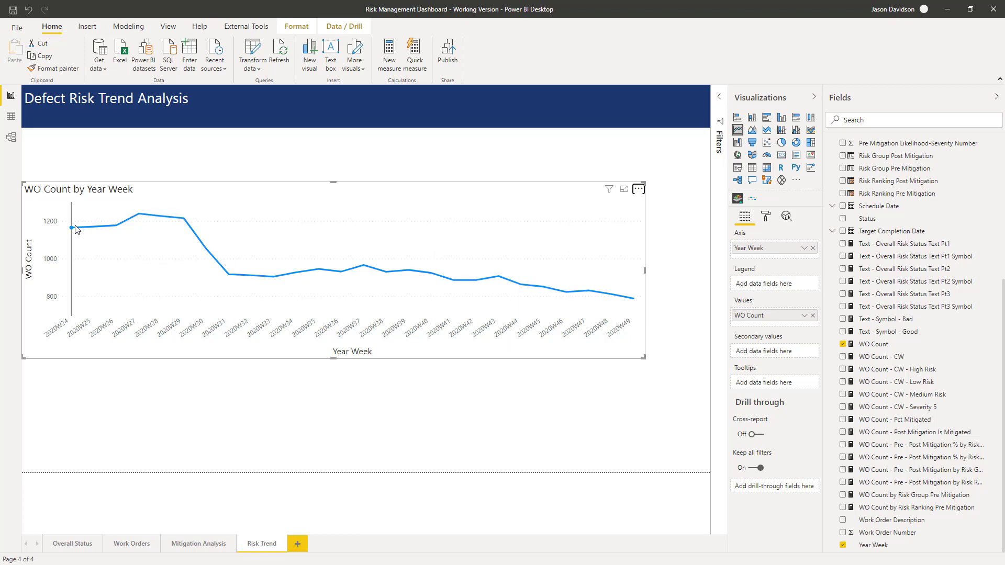
pyautogui.moveTo(72, 229)
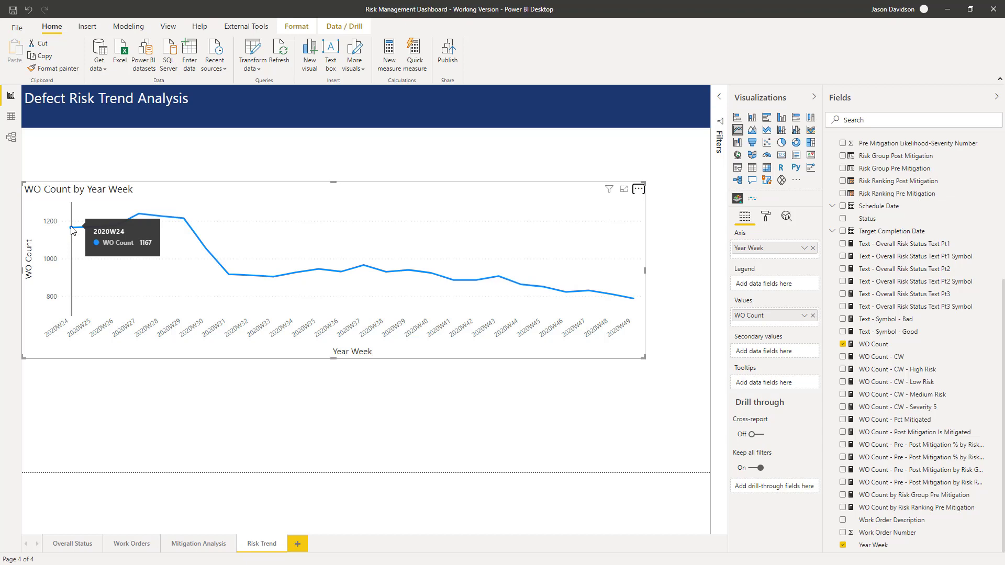
pyautogui.moveTo(141, 213)
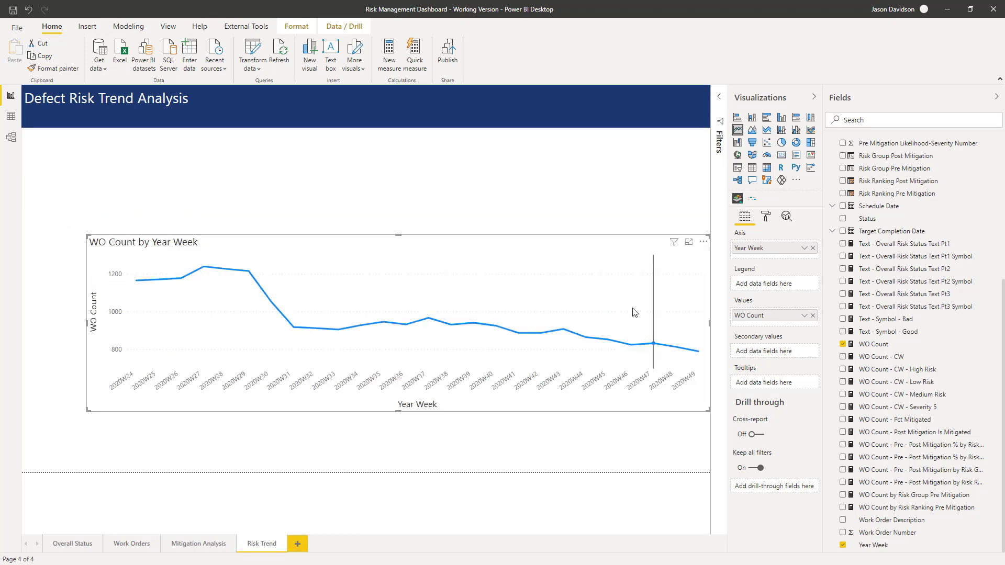
pyautogui.moveTo(704, 359)
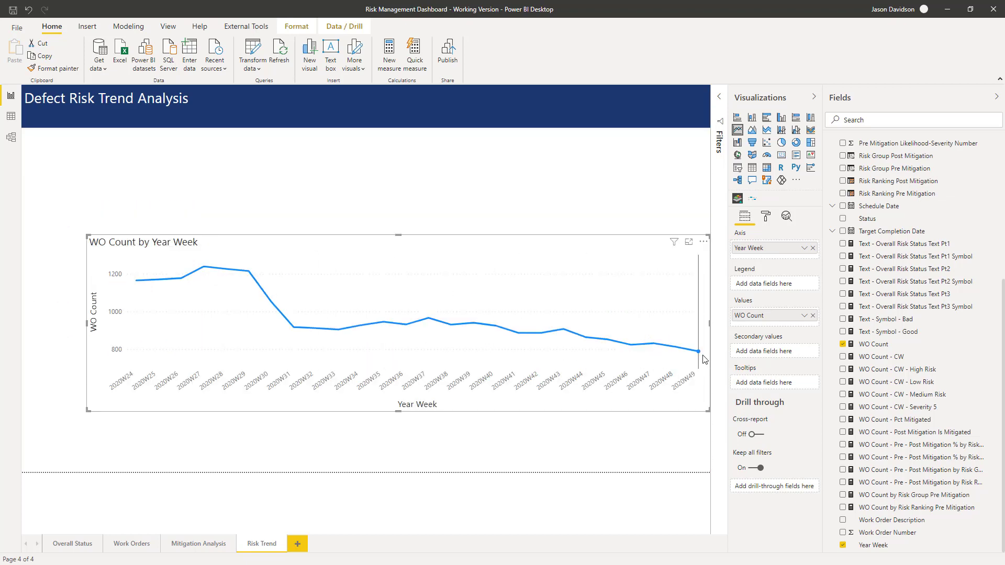
pyautogui.moveTo(575, 333)
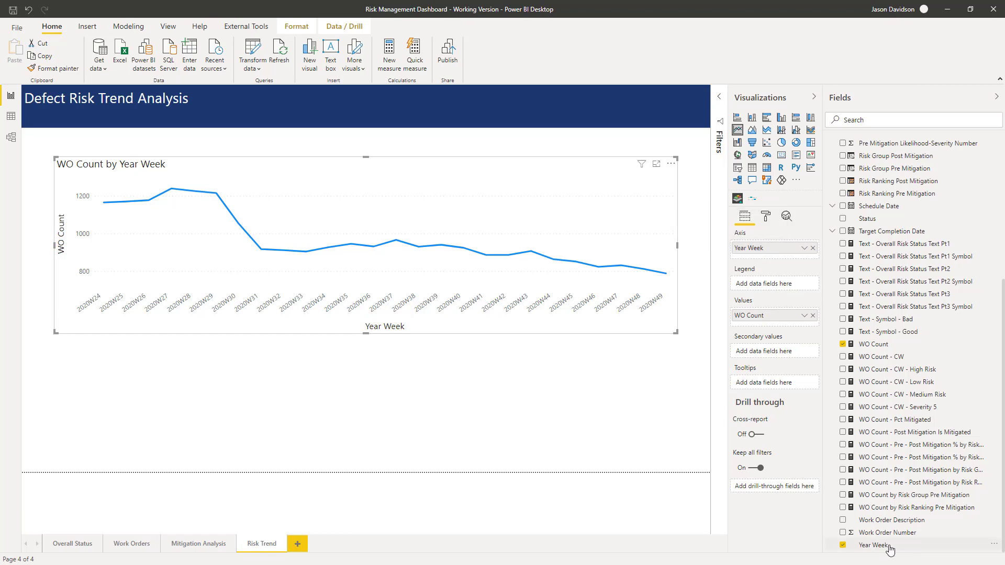
# Check Year Week's properties and the Analytics pane, then show the chart's X-axis format (Categorical)
pyautogui.click(873, 545)
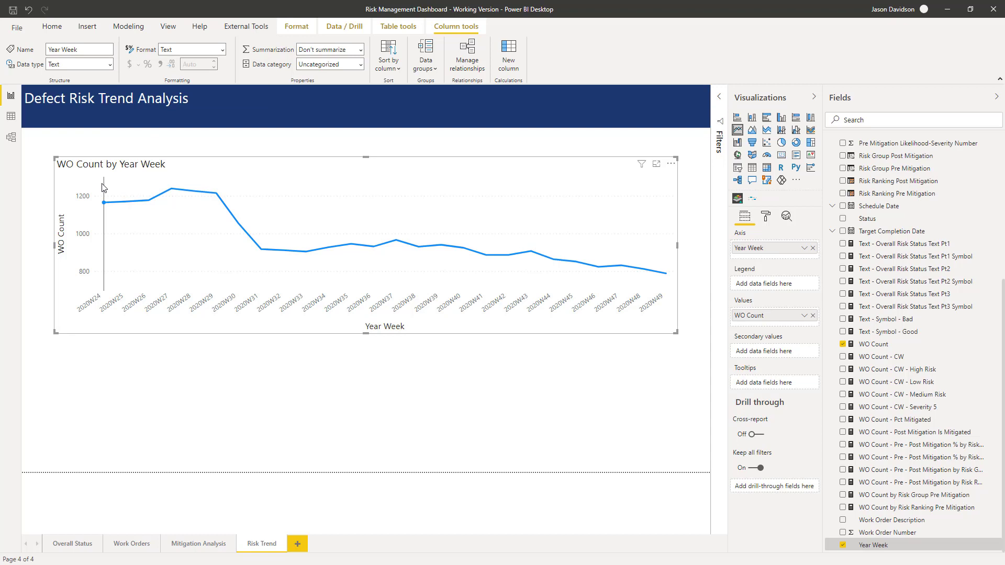
pyautogui.moveTo(787, 220)
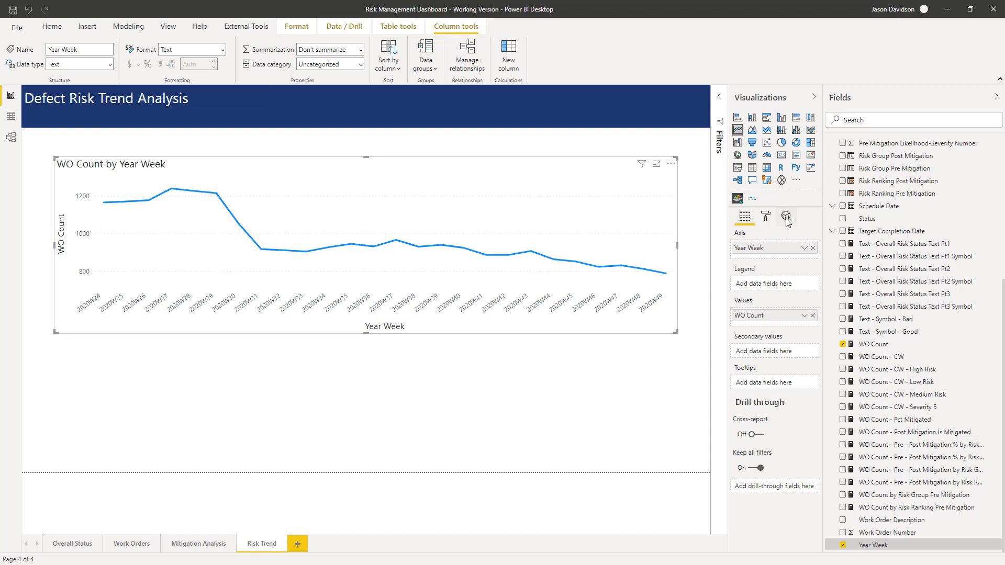
pyautogui.moveTo(786, 218)
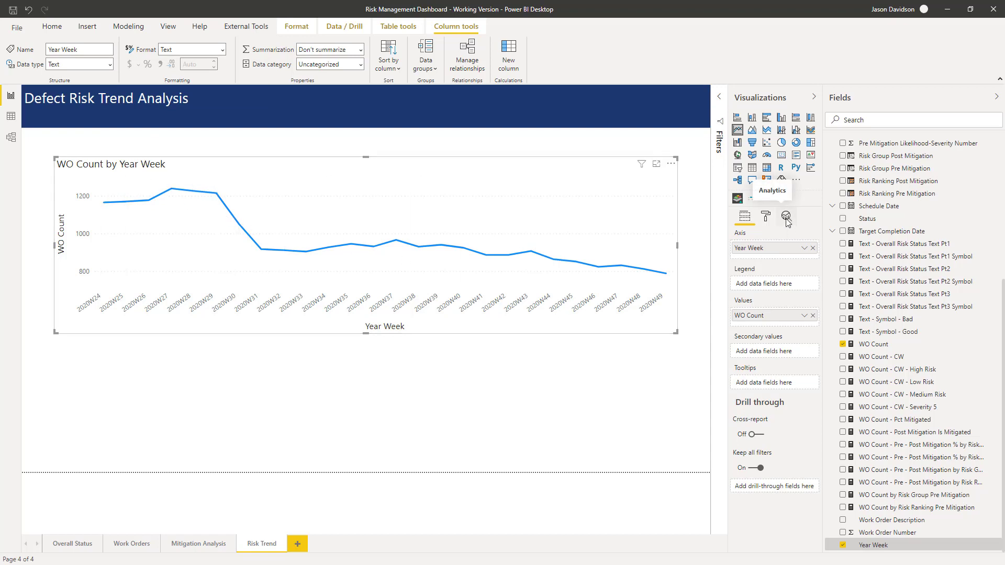
pyautogui.click(787, 215)
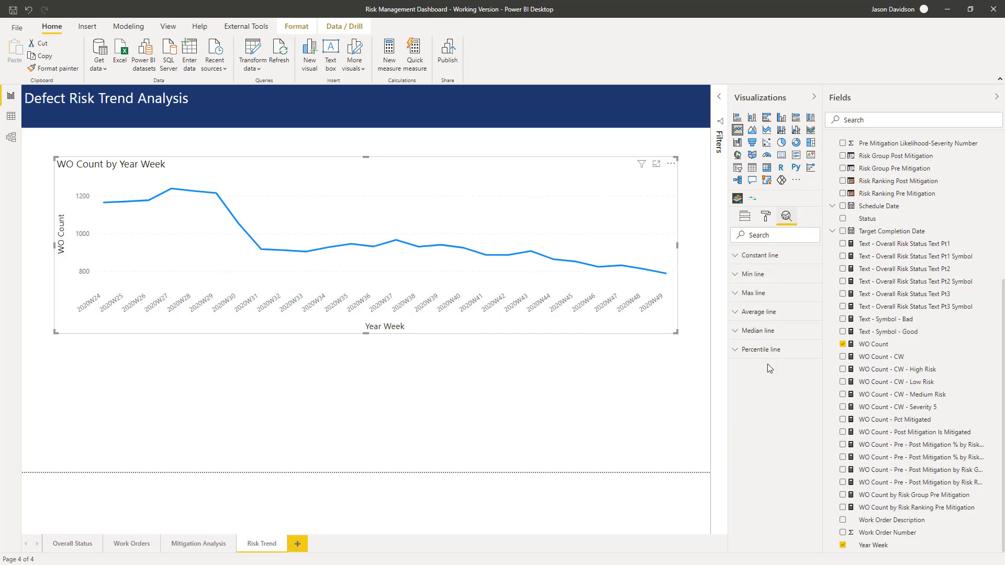
pyautogui.moveTo(759, 314)
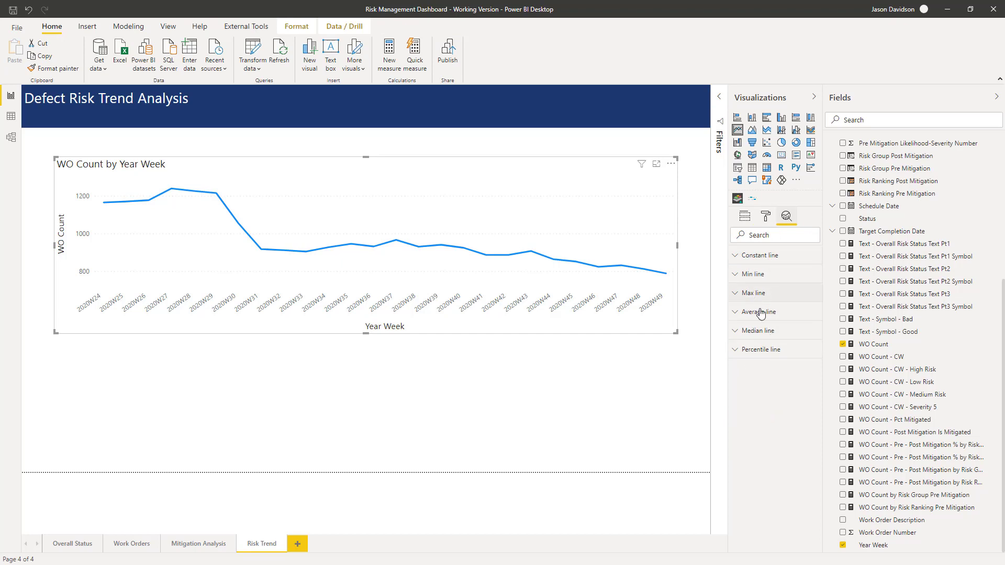
pyautogui.moveTo(767, 344)
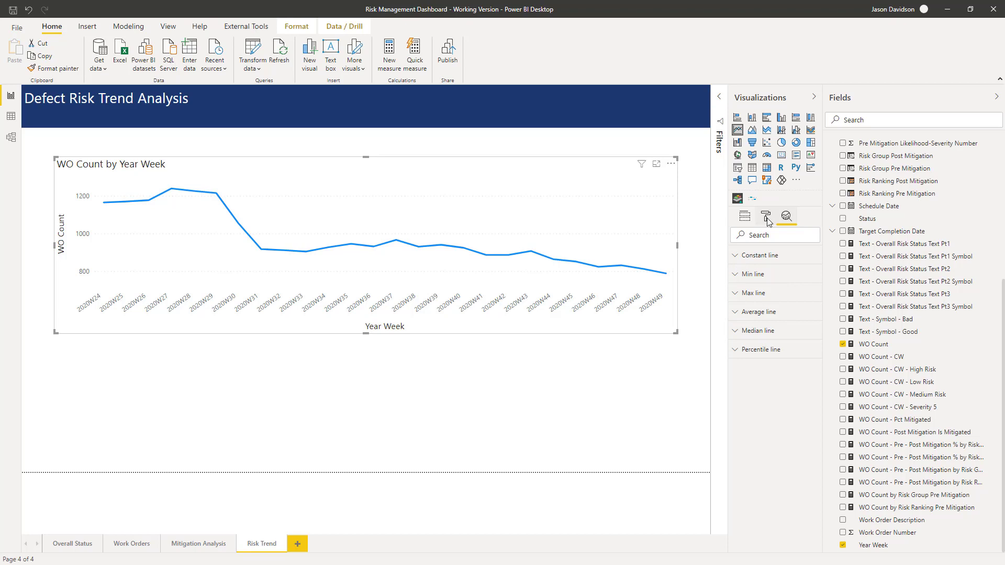
pyautogui.click(765, 216)
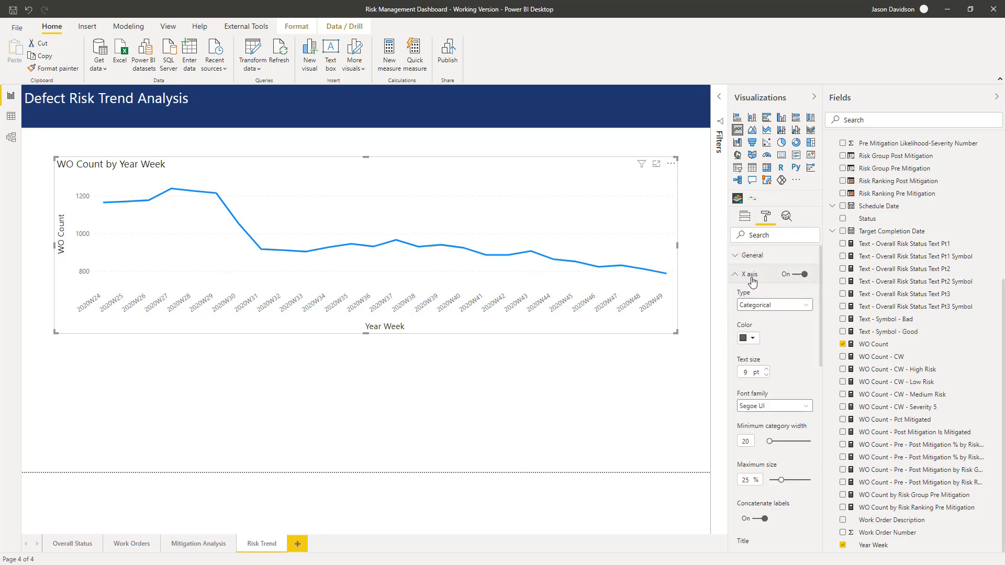
pyautogui.moveTo(655, 311)
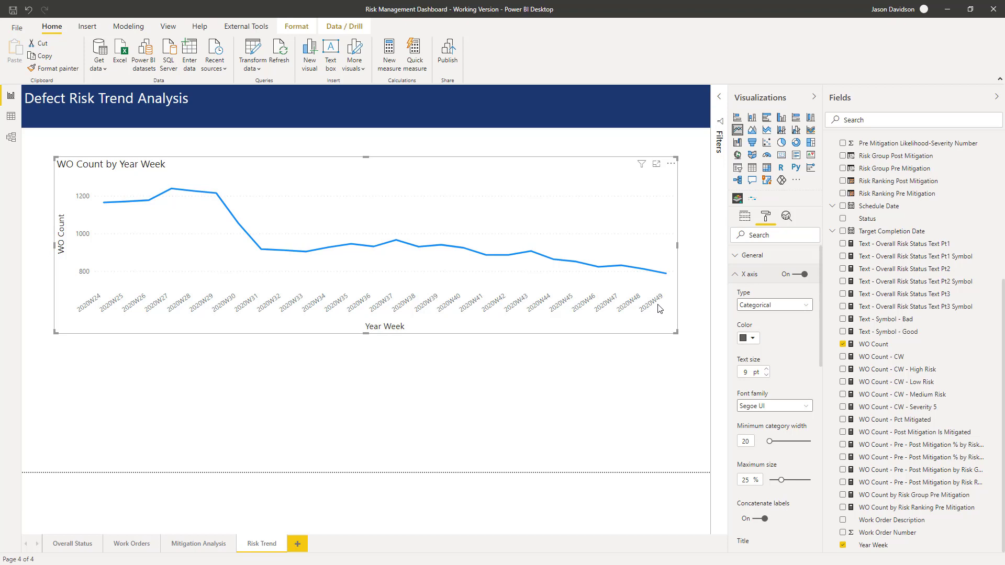
pyautogui.click(772, 304)
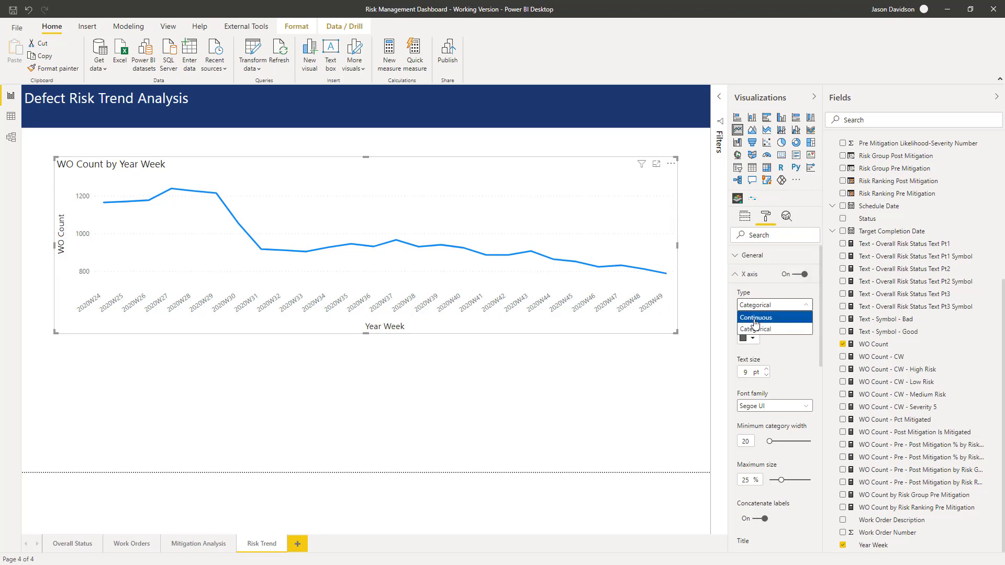
pyautogui.click(758, 328)
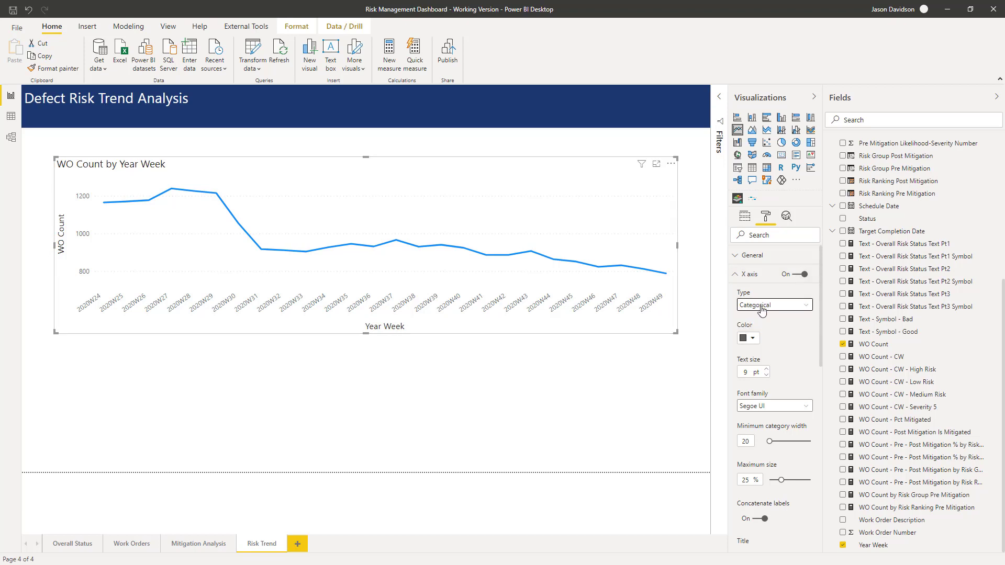
pyautogui.moveTo(88, 293)
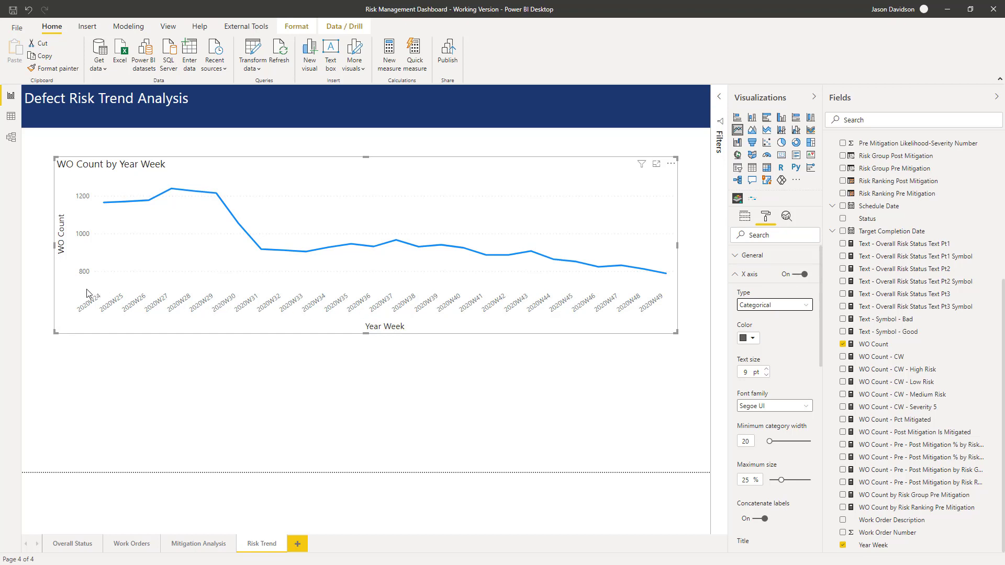
pyautogui.moveTo(650, 309)
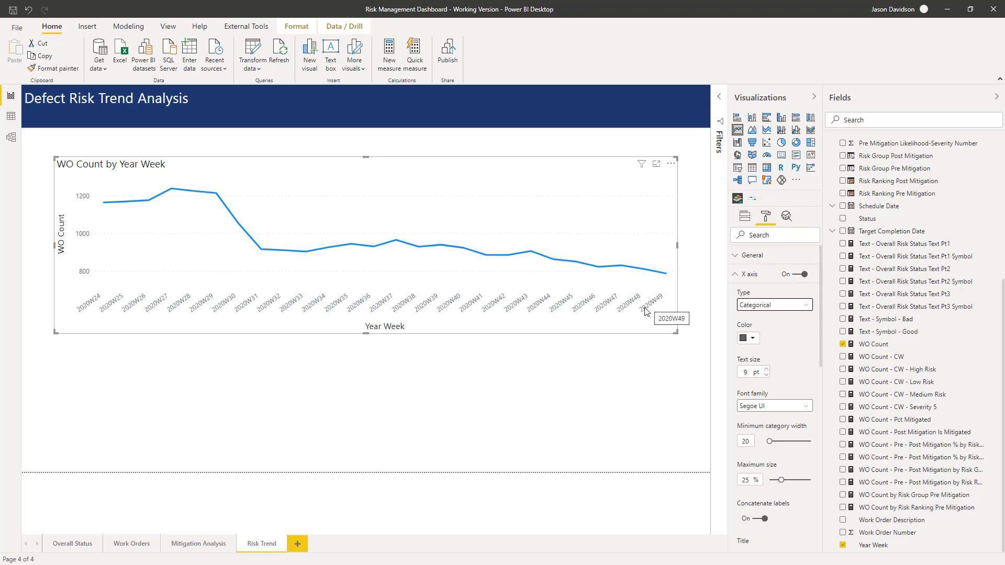
pyautogui.moveTo(645, 314)
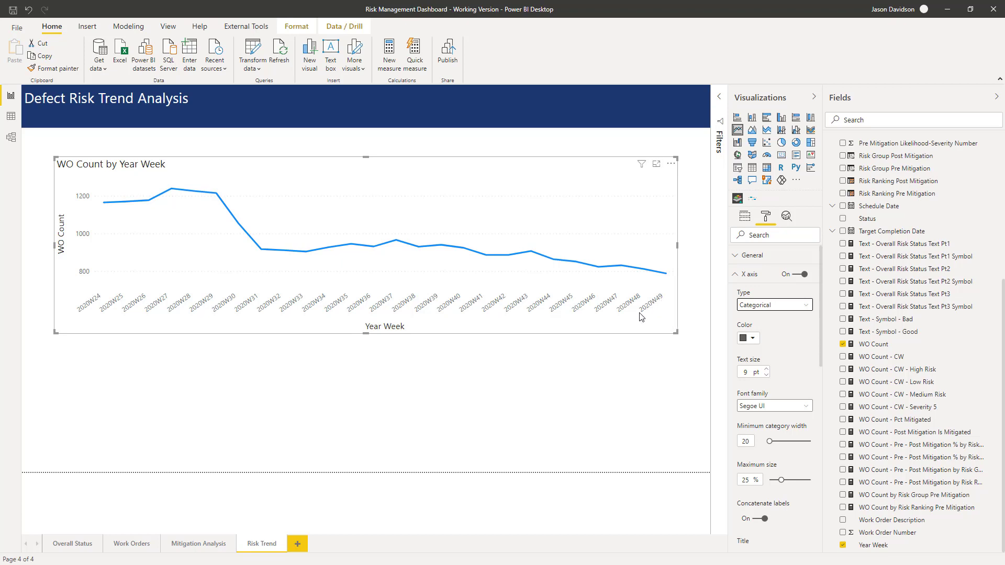
pyautogui.moveTo(644, 314)
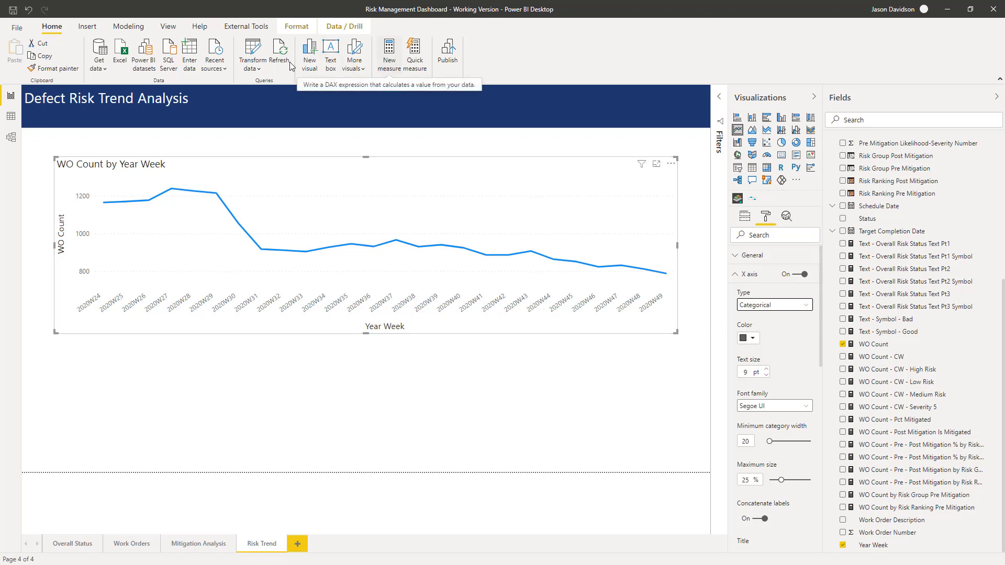
pyautogui.moveTo(414, 53)
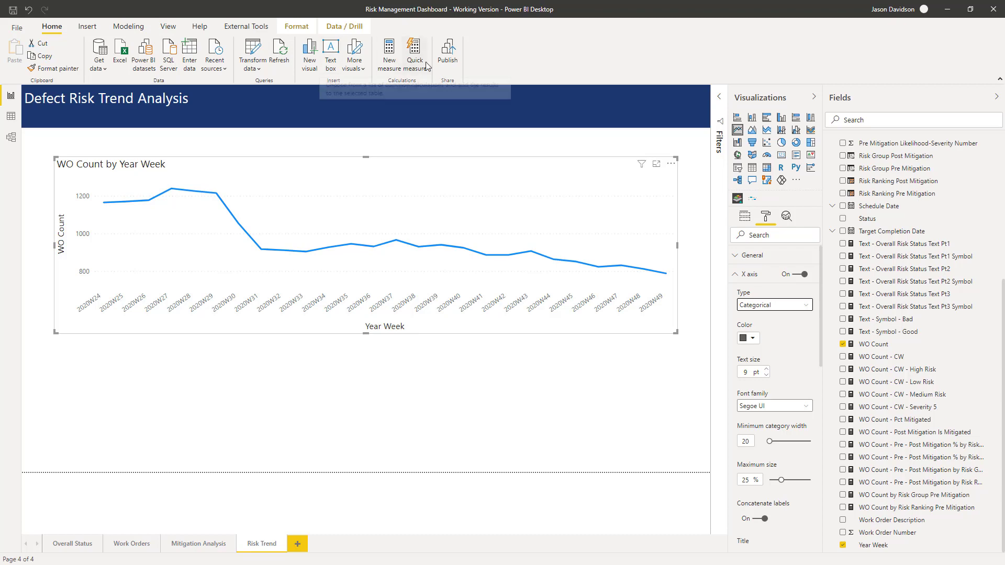
pyautogui.moveTo(12, 116)
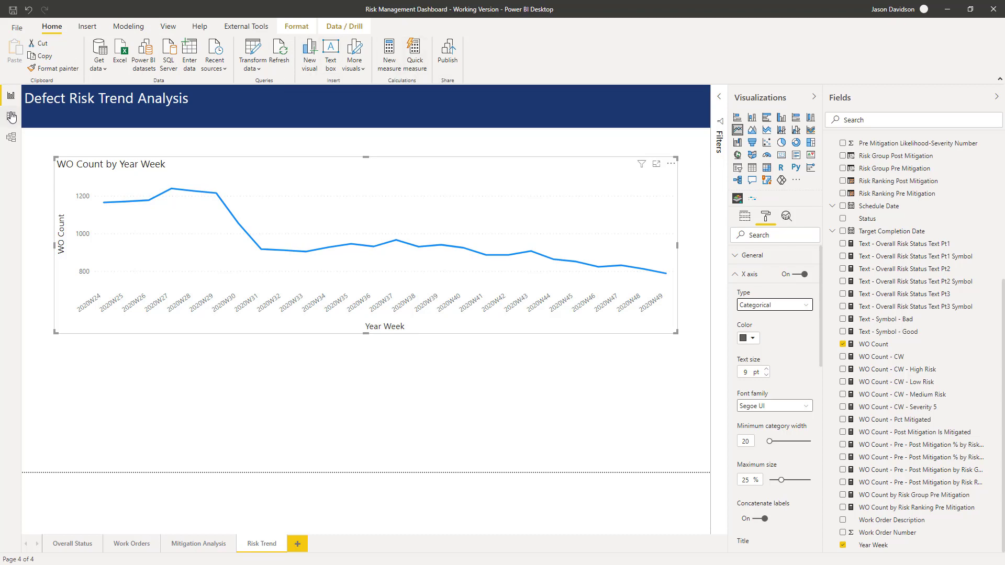
pyautogui.moveTo(11, 120)
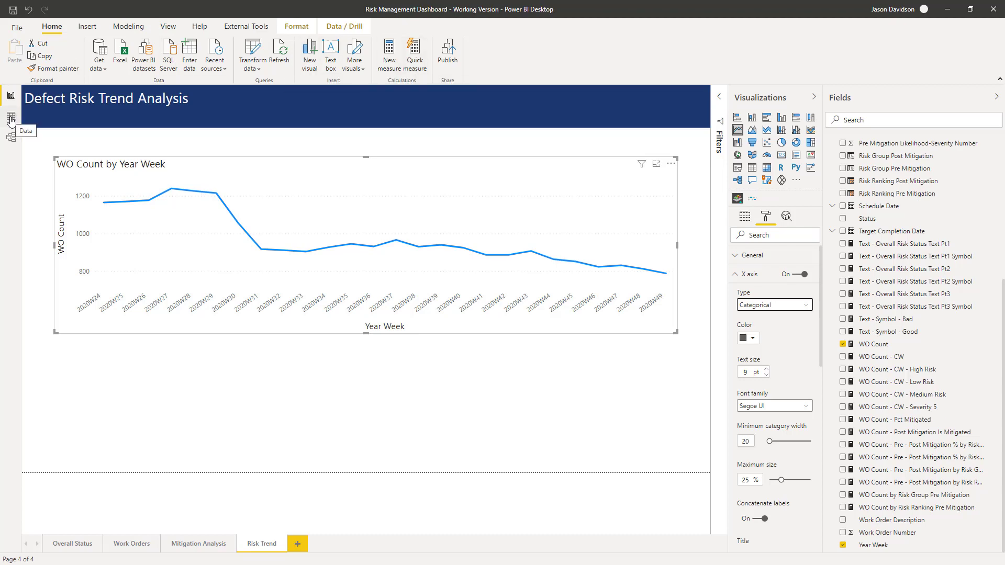
# Start a new calculated column in Work Order Data and draft the Week Start Date DAX formula
pyautogui.click(11, 120)
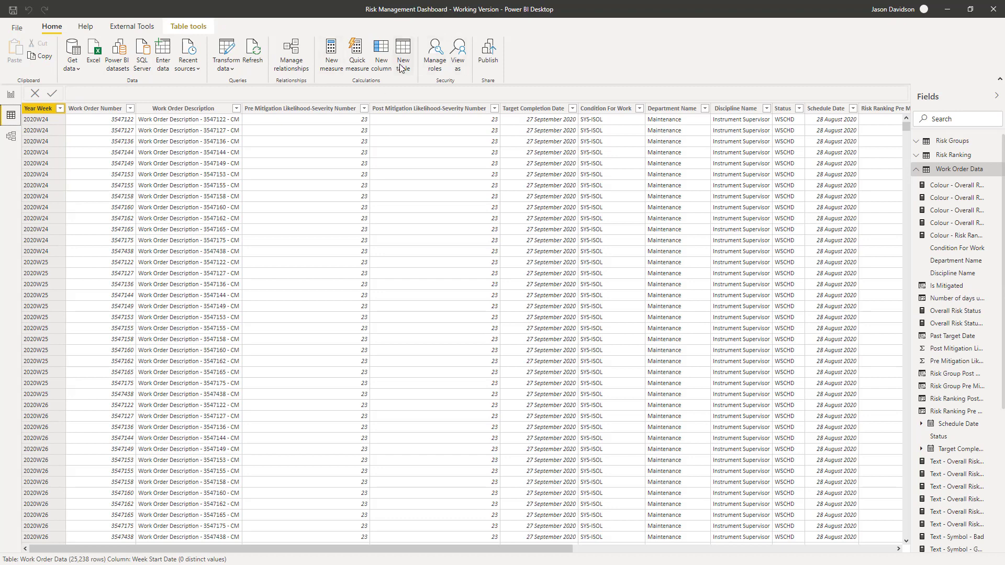
pyautogui.moveTo(380, 55)
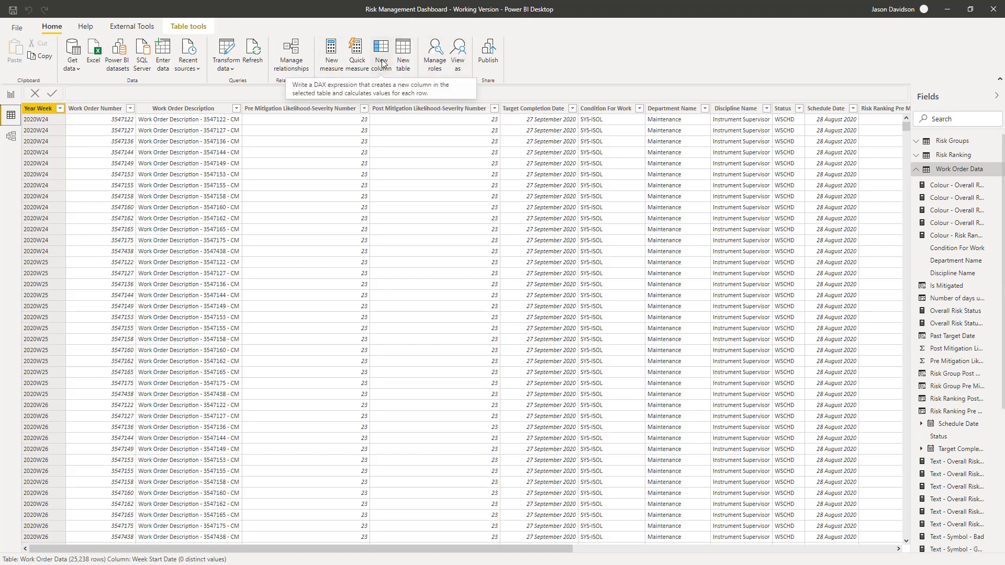
pyautogui.click(381, 53)
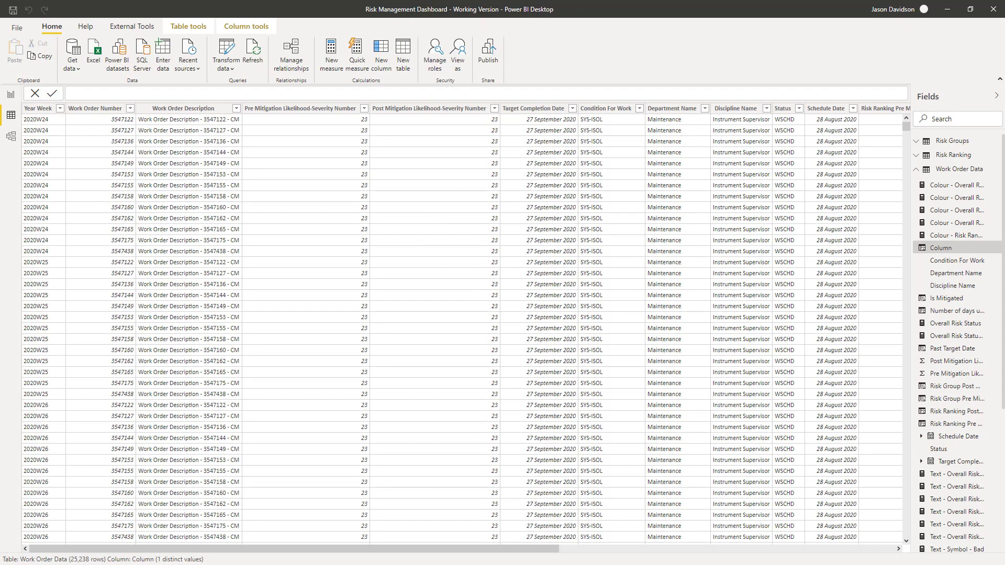
pyautogui.hscroll(3)
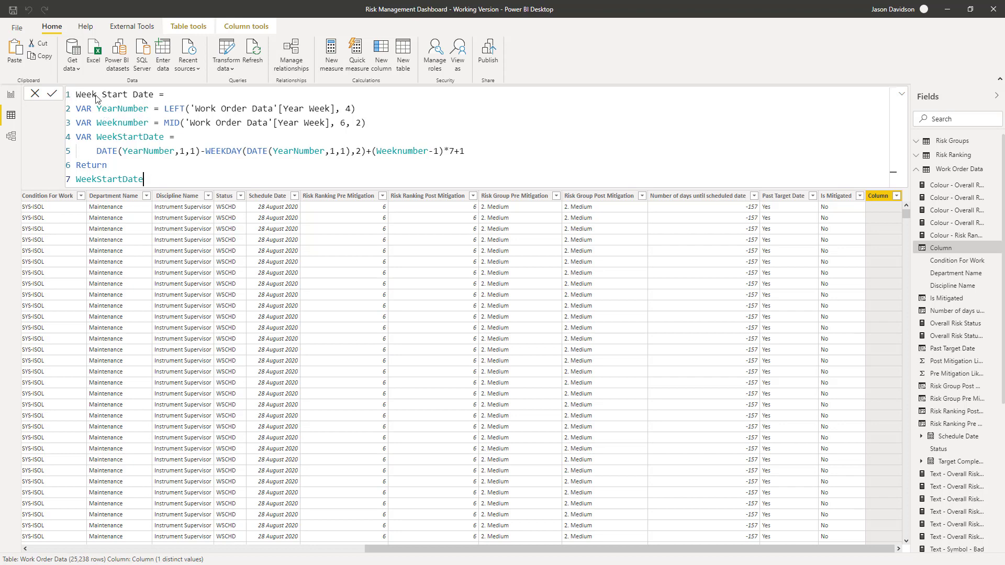
pyautogui.moveTo(106, 157)
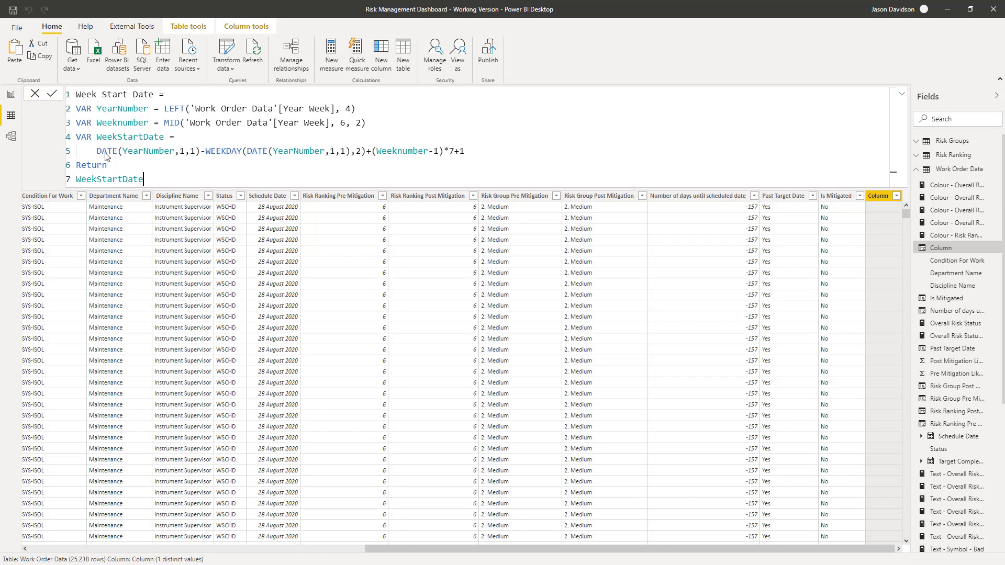
pyautogui.moveTo(87, 115)
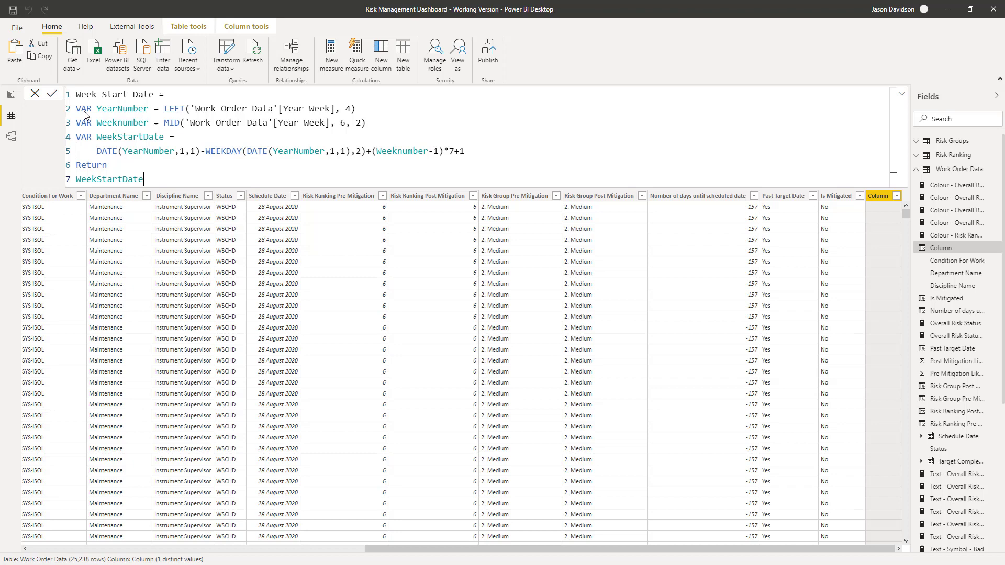
pyautogui.moveTo(90, 144)
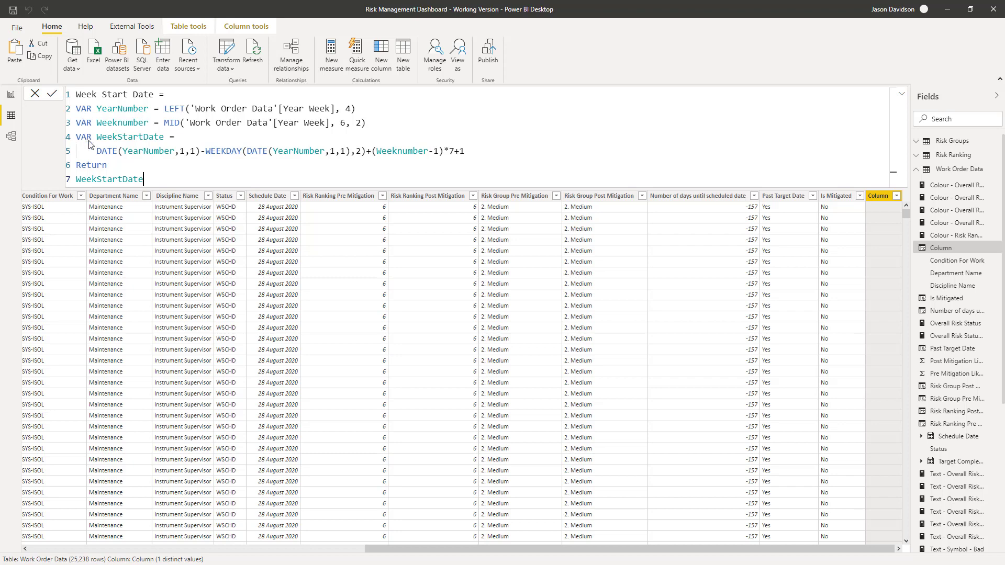
pyautogui.moveTo(149, 152)
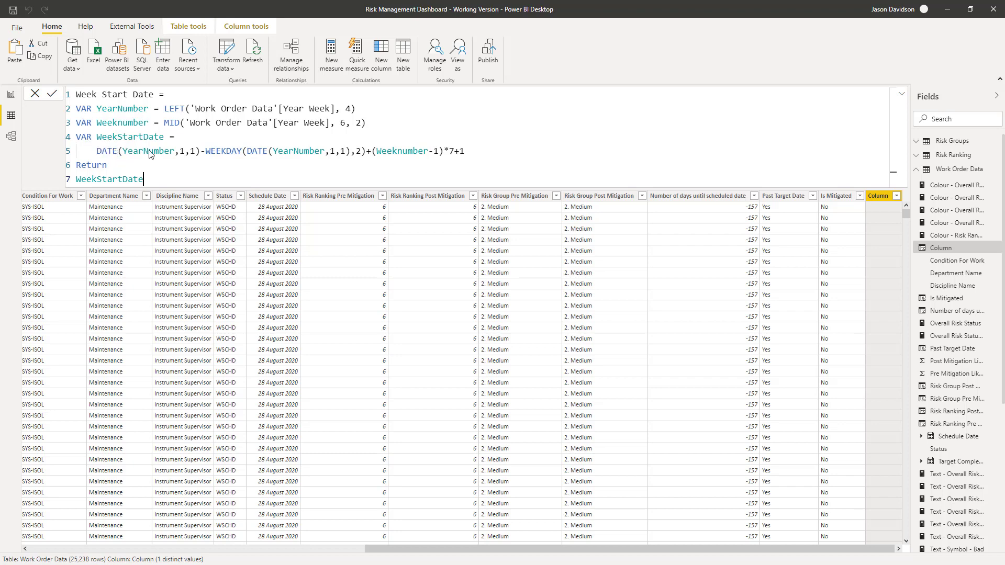
pyautogui.moveTo(84, 112)
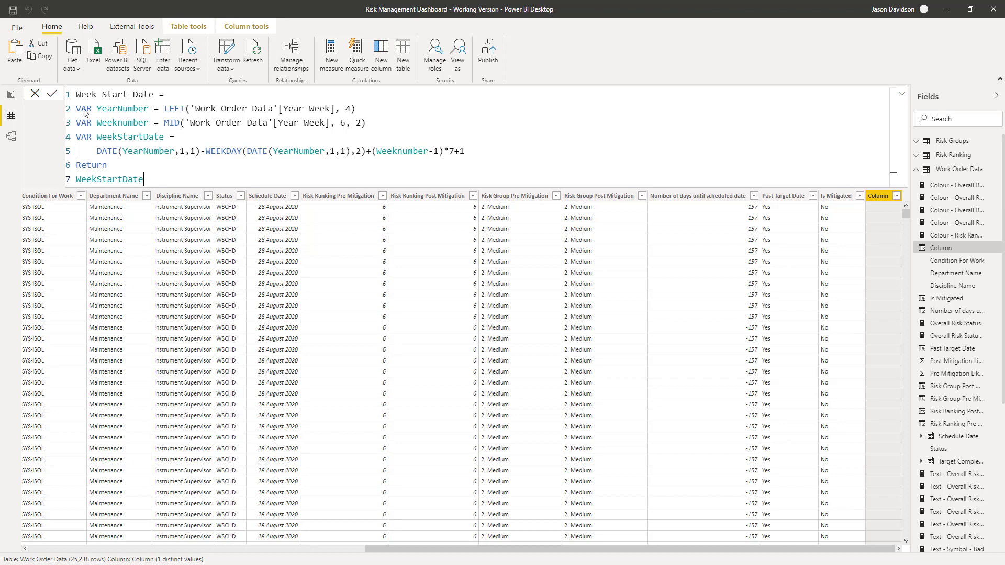
pyautogui.moveTo(165, 113)
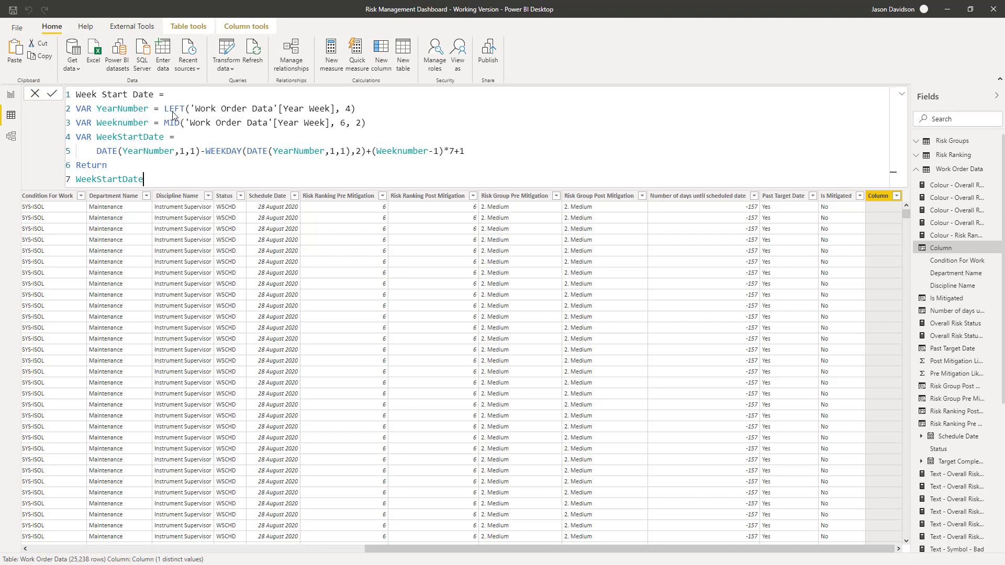
pyautogui.moveTo(195, 112)
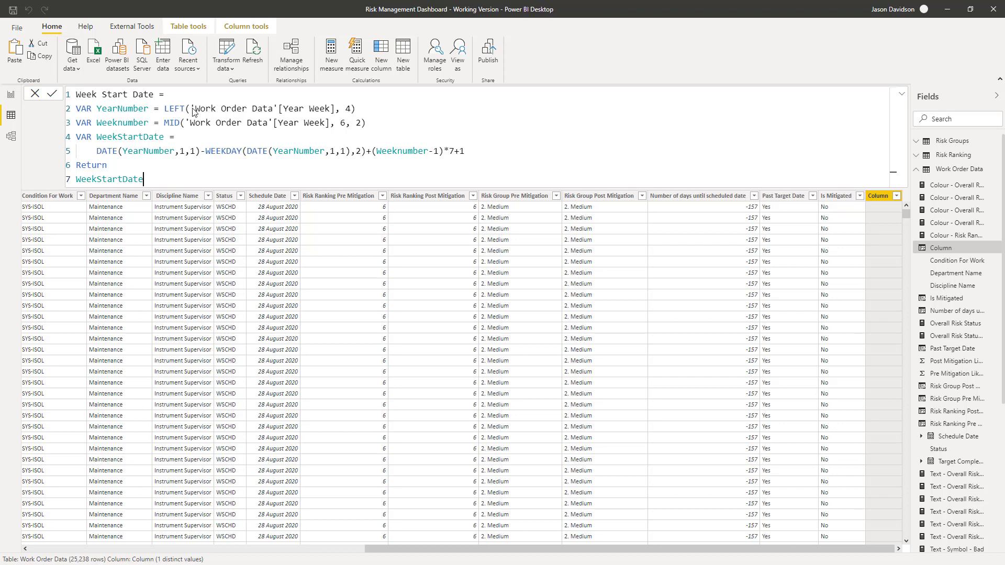
pyautogui.moveTo(319, 113)
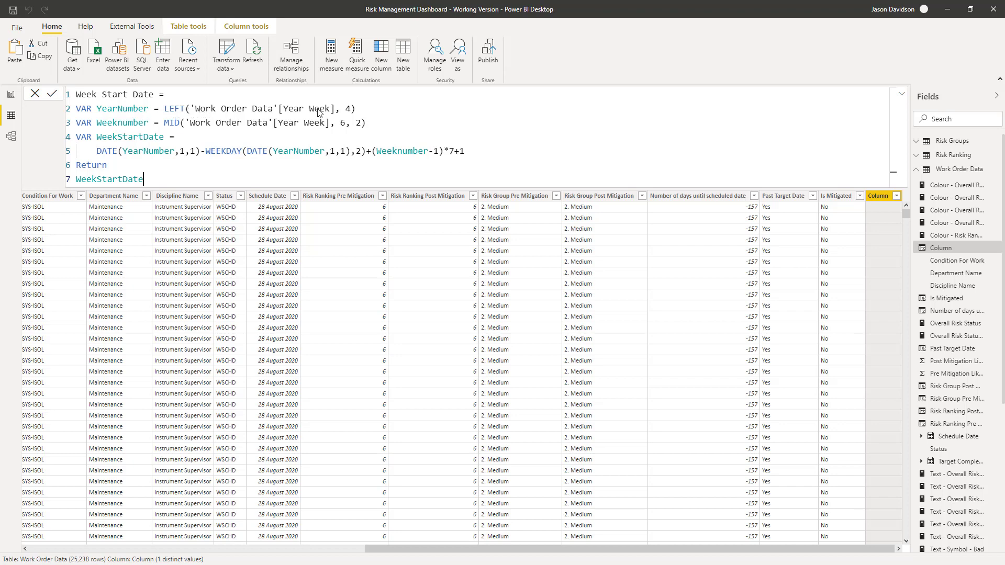
pyautogui.moveTo(338, 534)
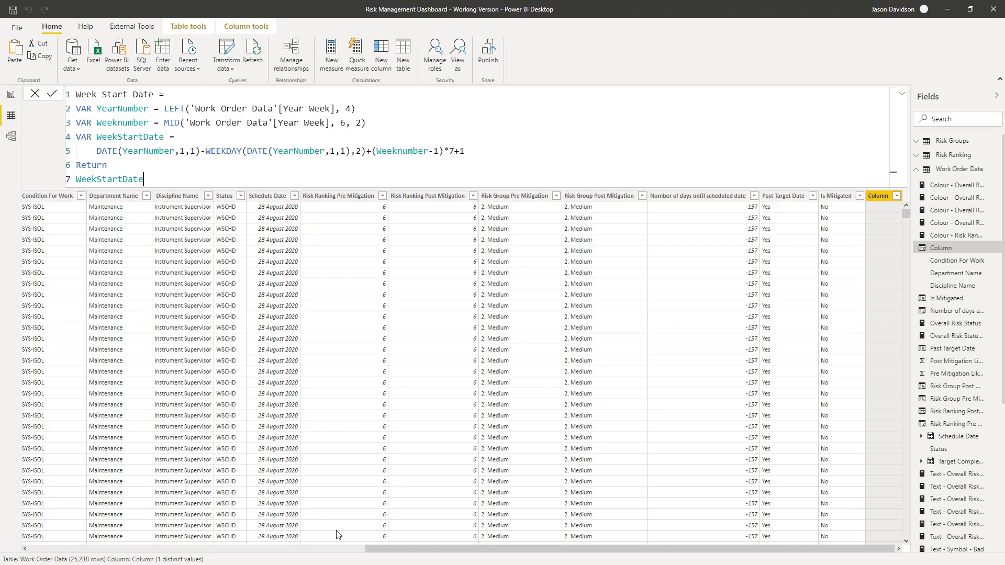
pyautogui.hscroll(-3)
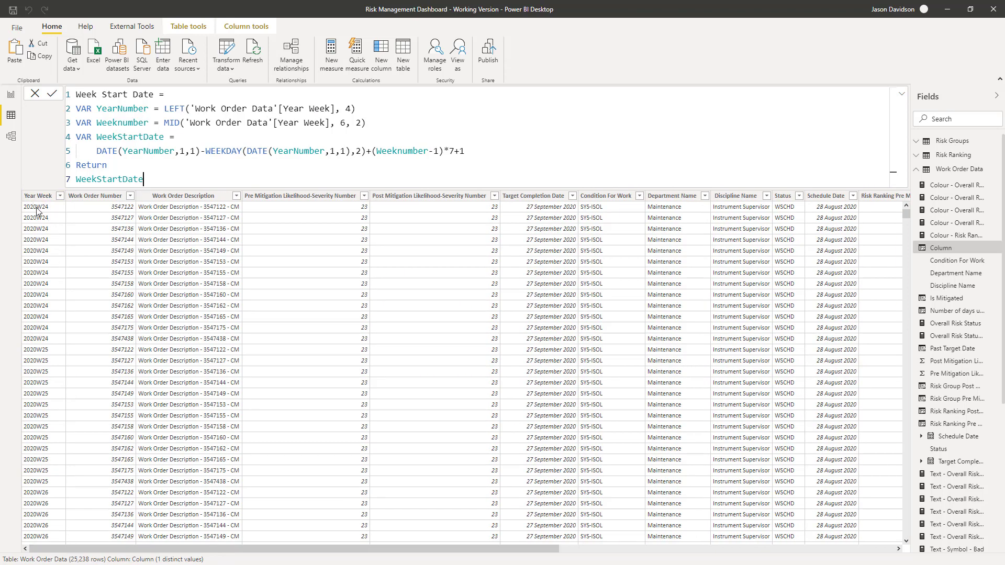
pyautogui.click(38, 196)
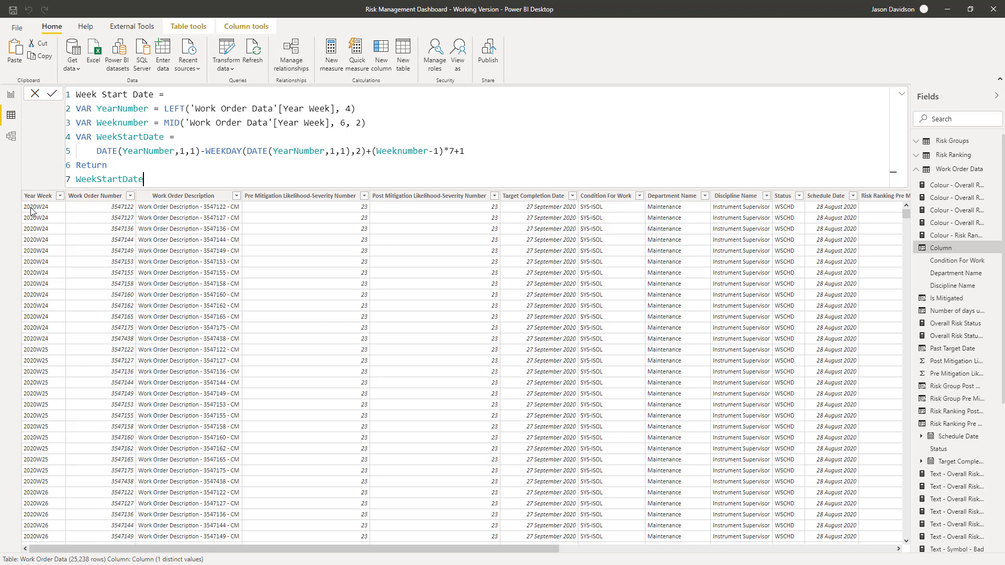
pyautogui.moveTo(96, 139)
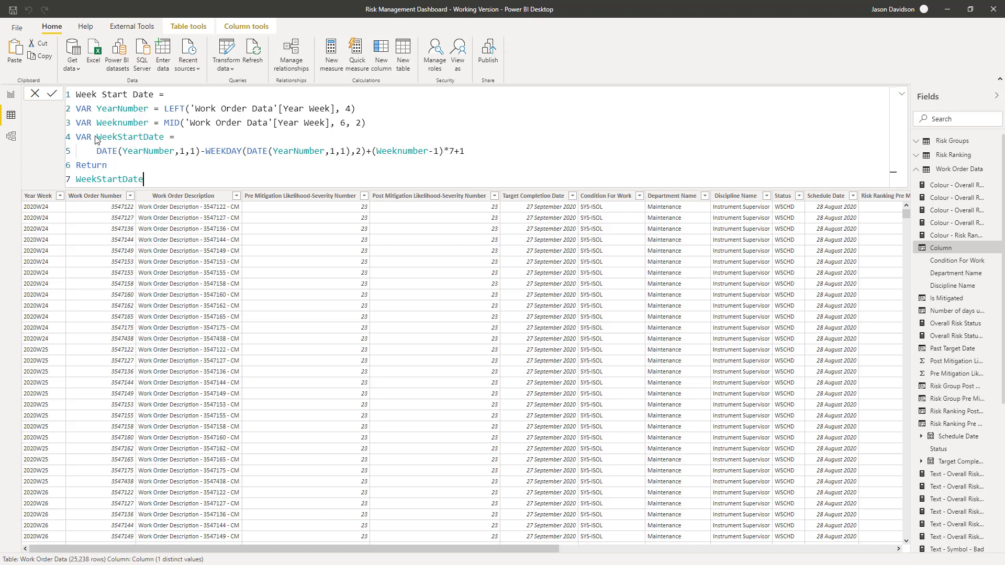
pyautogui.moveTo(172, 130)
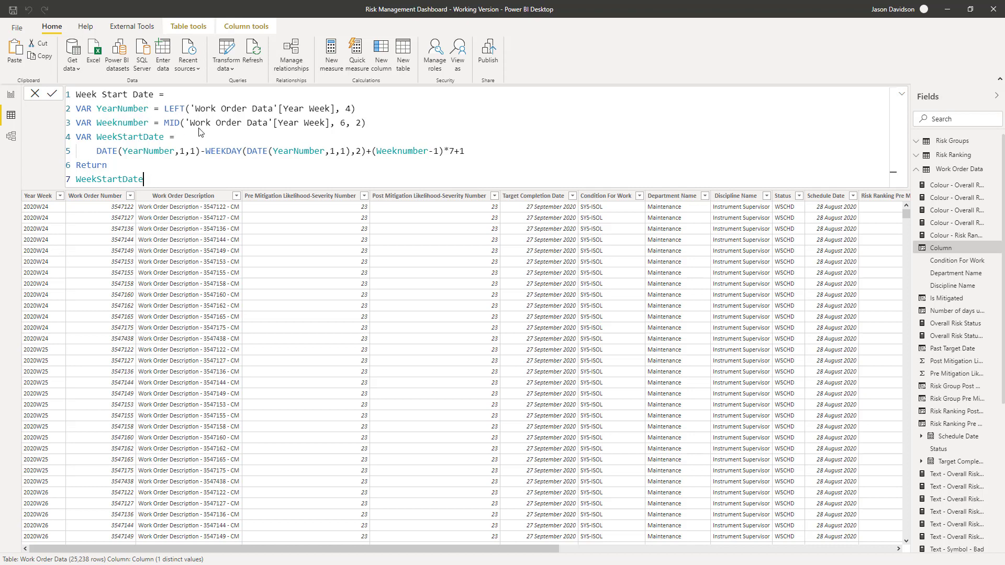
pyautogui.moveTo(287, 124)
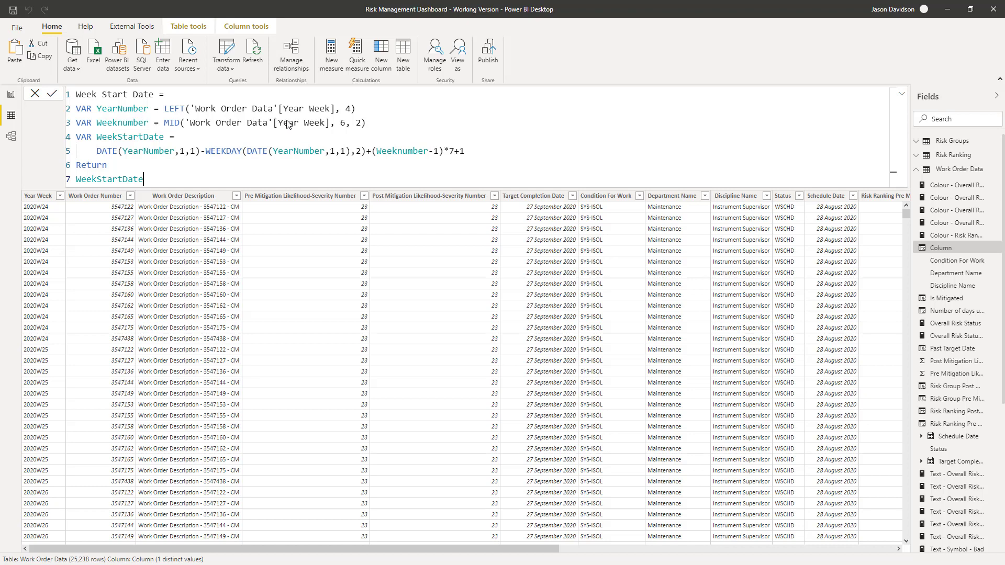
pyautogui.moveTo(301, 130)
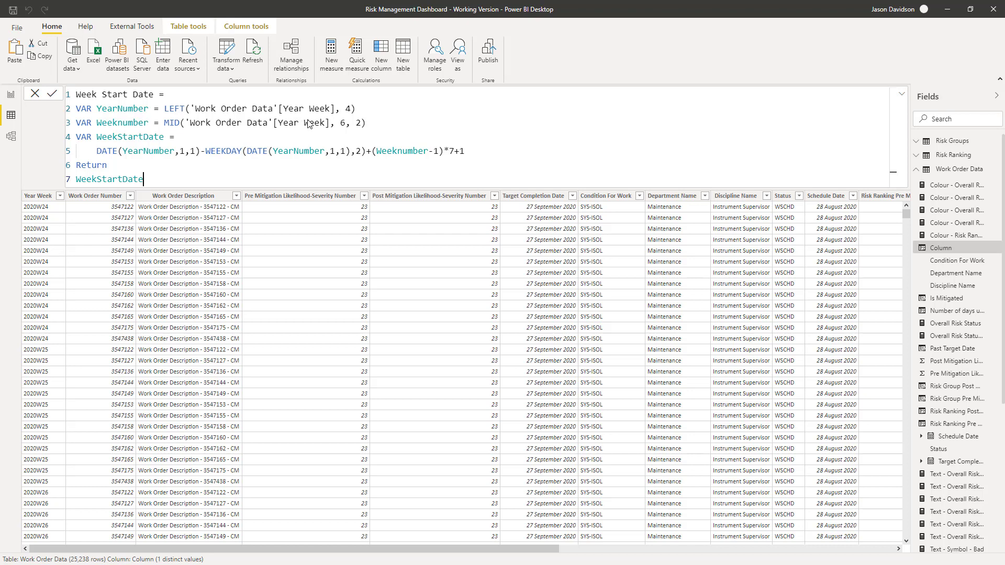
pyautogui.moveTo(340, 130)
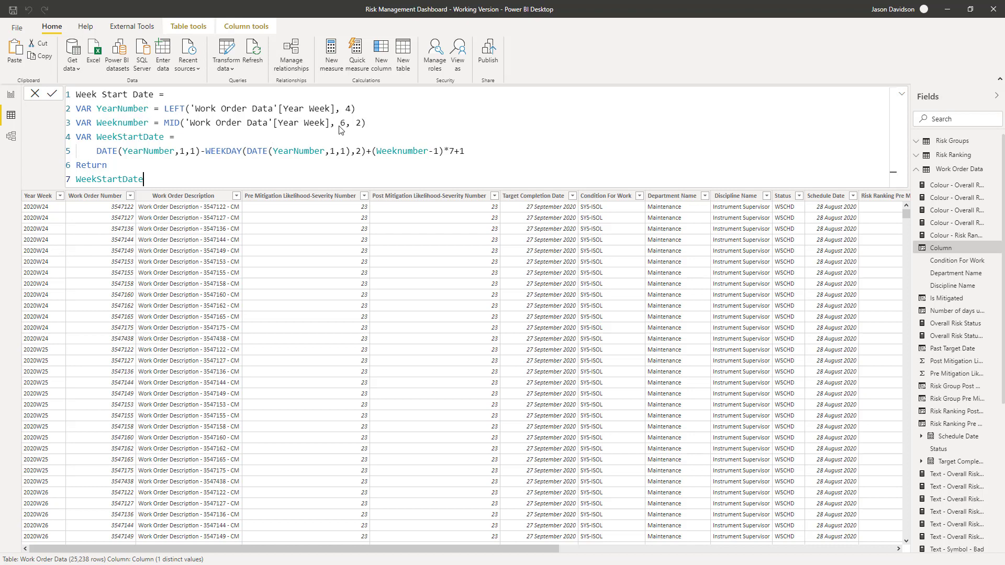
pyautogui.moveTo(156, 190)
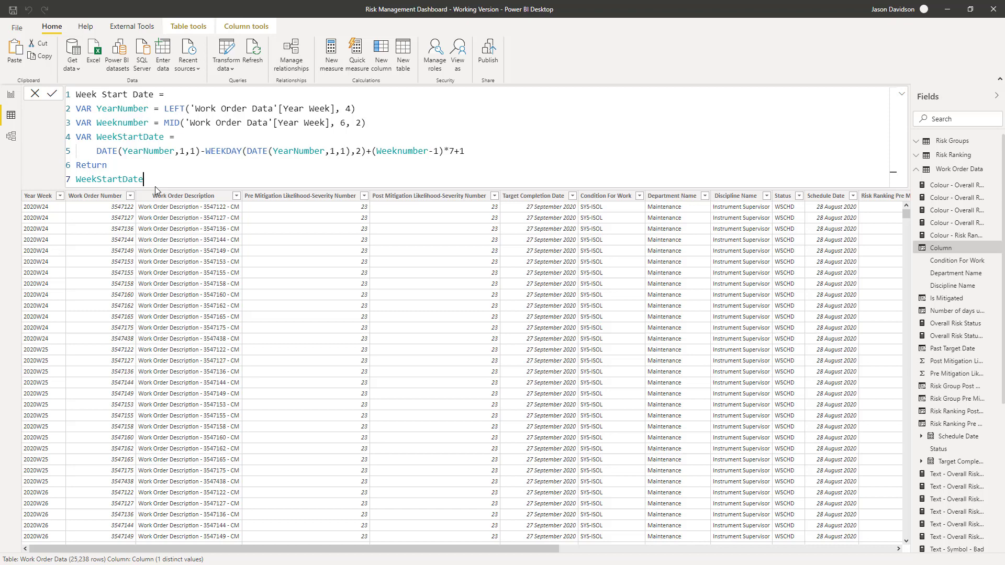
pyautogui.moveTo(25, 213)
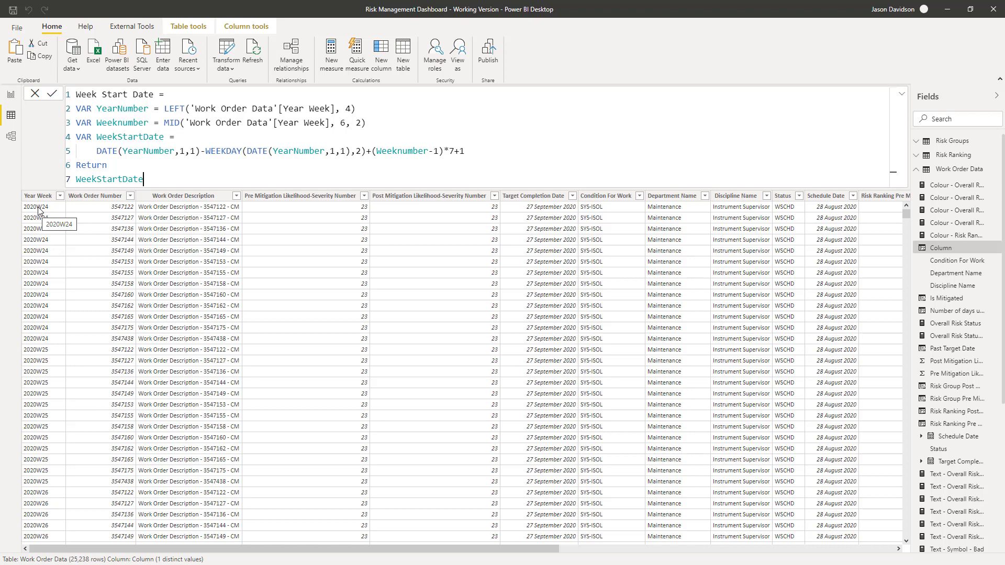
pyautogui.moveTo(344, 131)
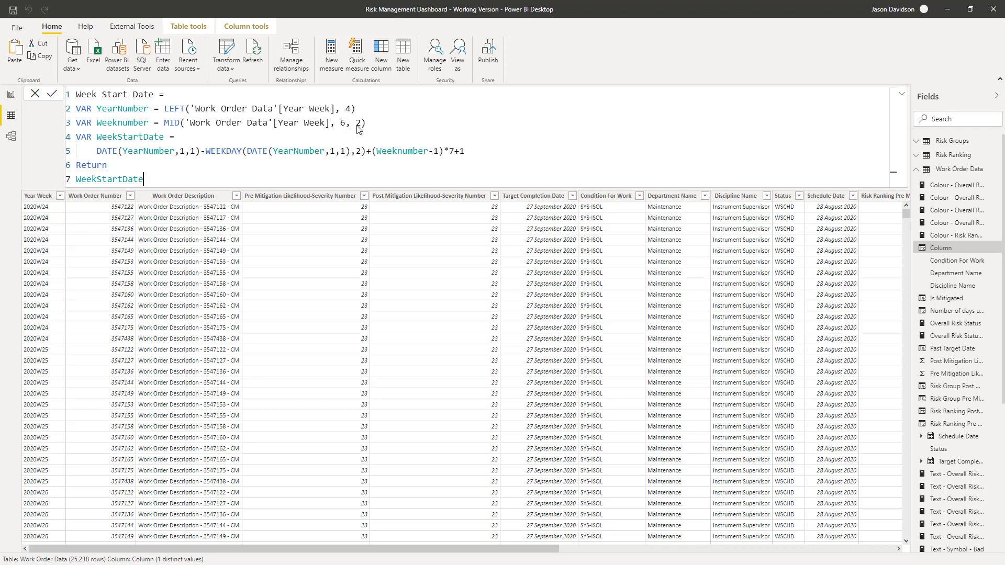
pyautogui.moveTo(359, 130)
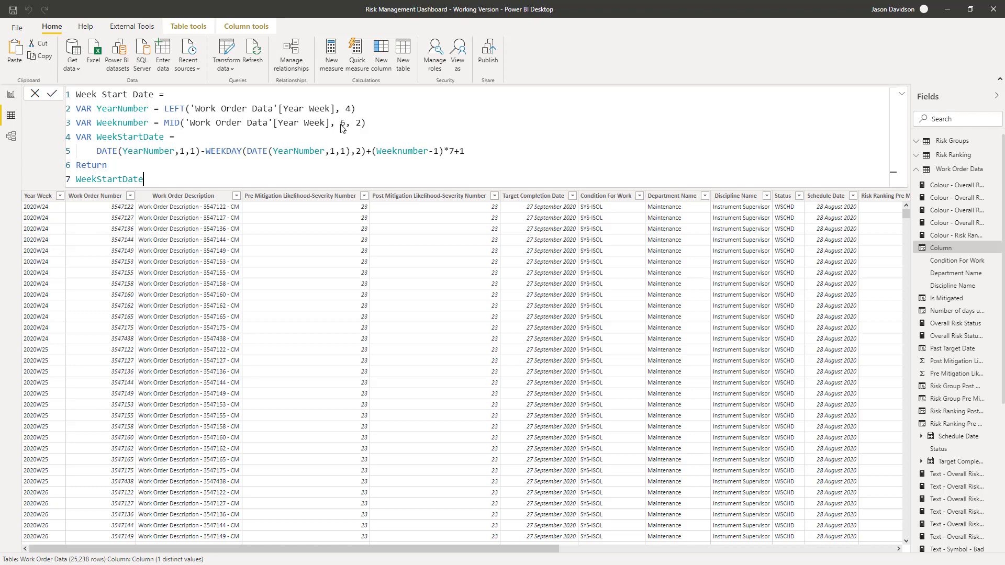
pyautogui.moveTo(45, 224)
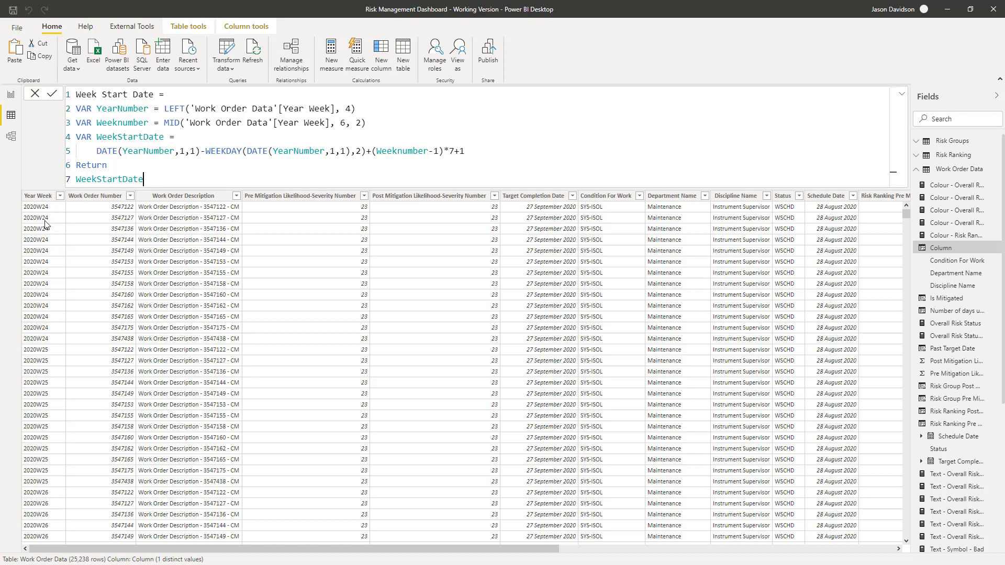
pyautogui.moveTo(44, 208)
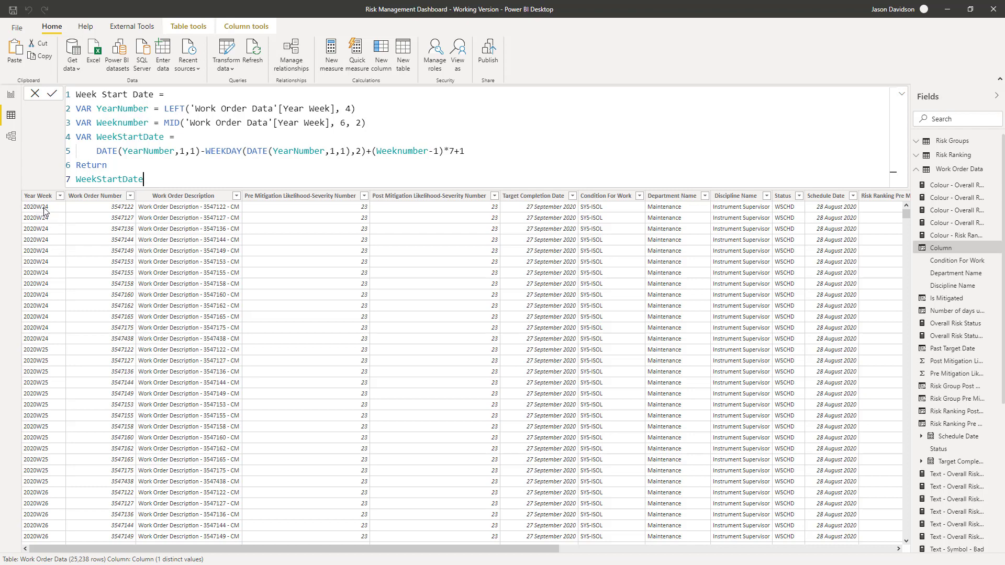
pyautogui.moveTo(45, 217)
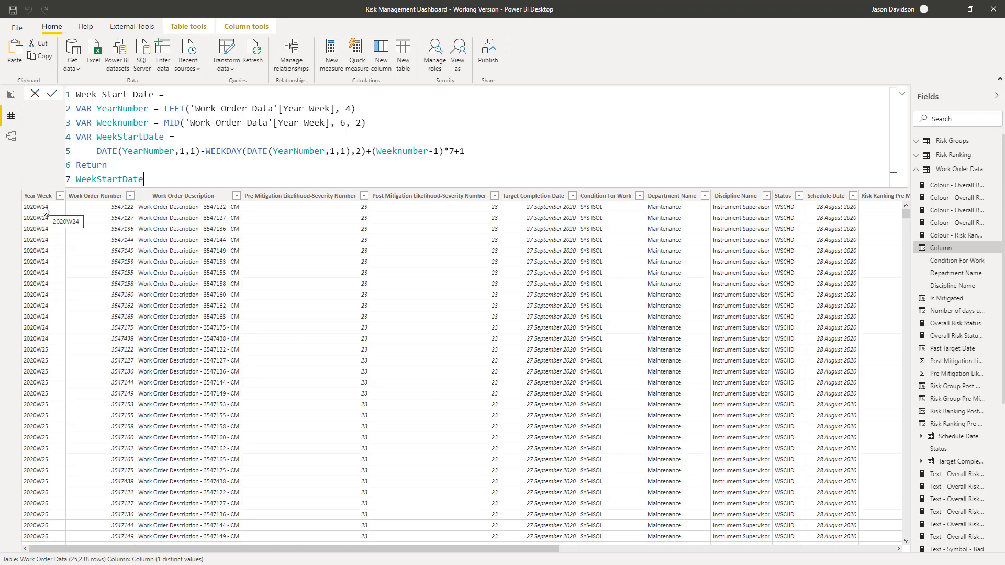
pyautogui.moveTo(325, 152)
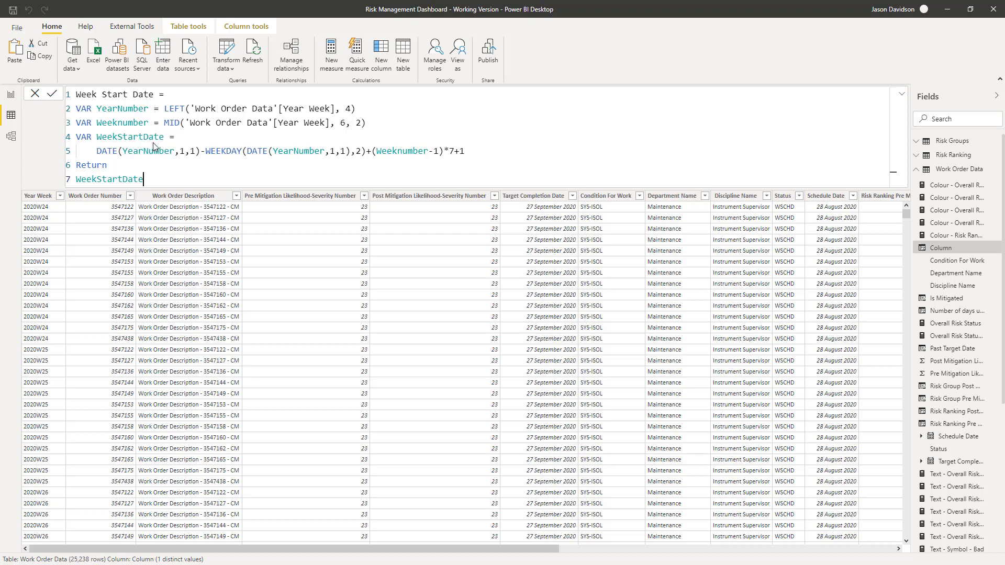
pyautogui.moveTo(386, 160)
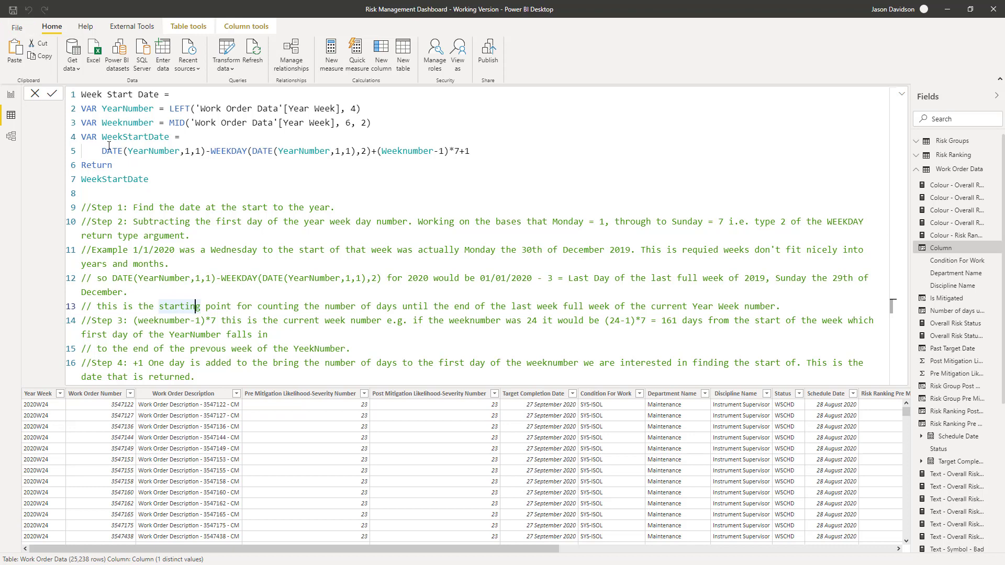
pyautogui.moveTo(109, 239)
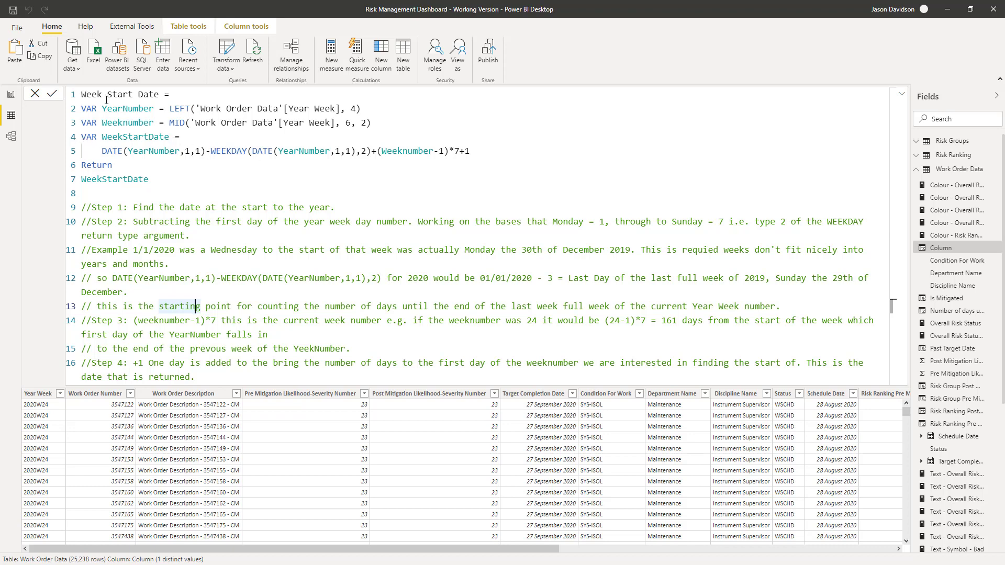
# Commit the Week Start Date formula as a column and select it, showing dates like 08/06/2020
pyautogui.click(52, 93)
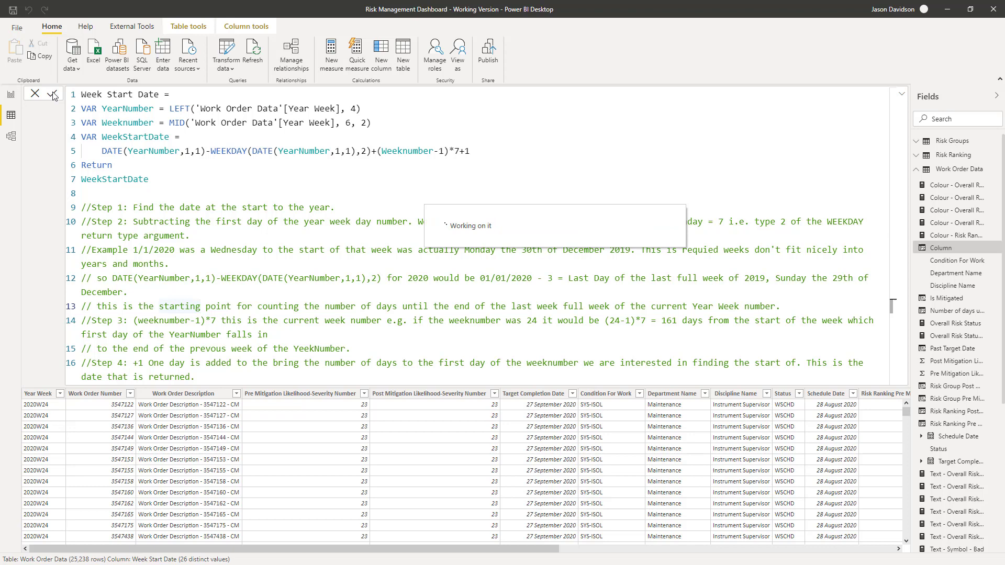
pyautogui.click(53, 93)
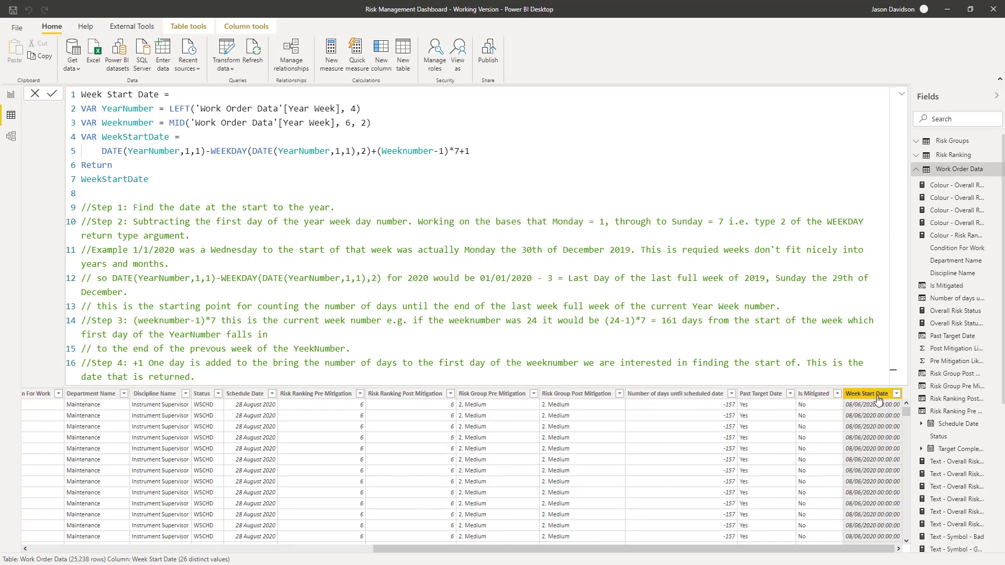
pyautogui.moveTo(246, 26)
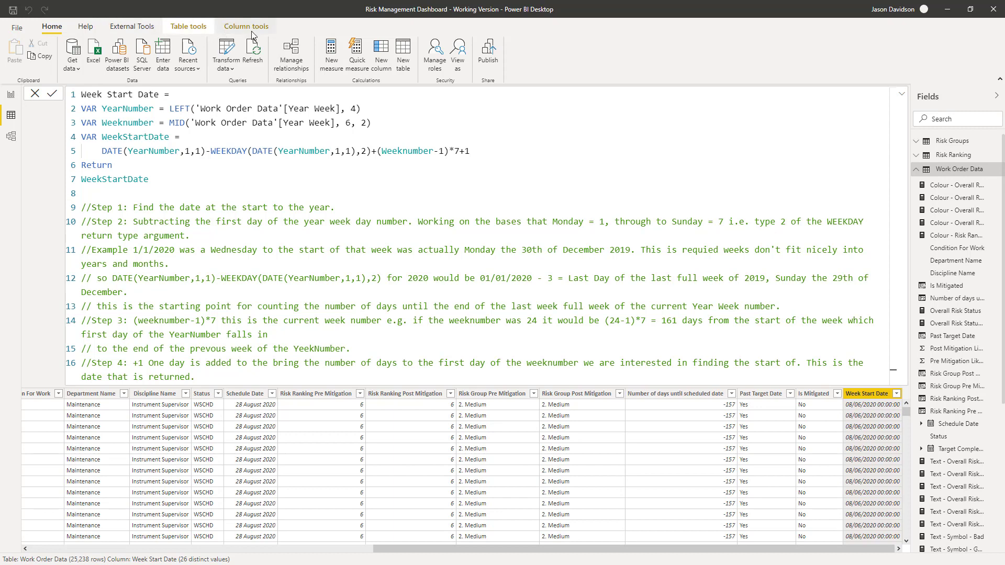
# Set Week Start Date's format to the short 14/03/01 (dd/mm/yy) date display
pyautogui.click(246, 26)
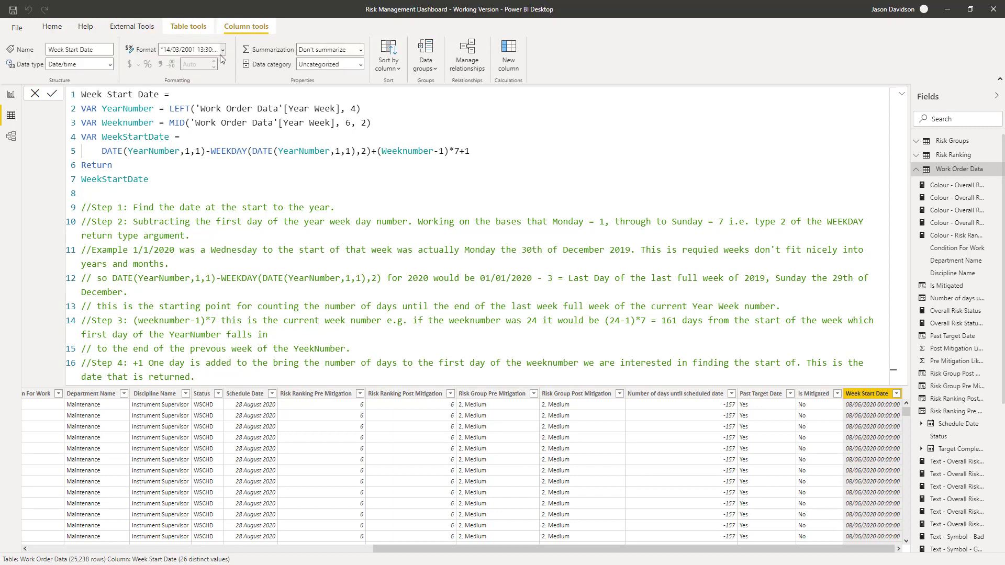
pyautogui.click(222, 49)
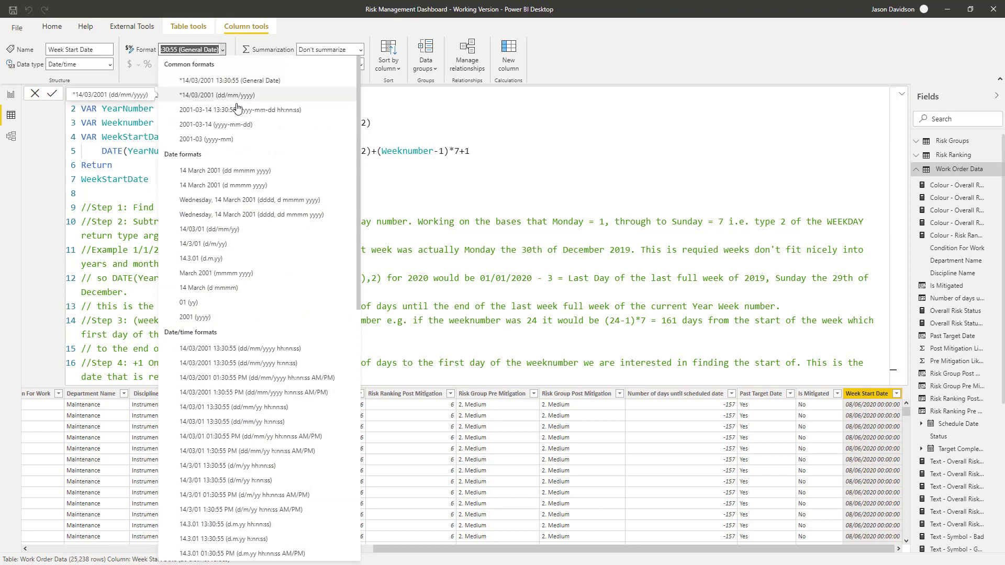
pyautogui.moveTo(211, 230)
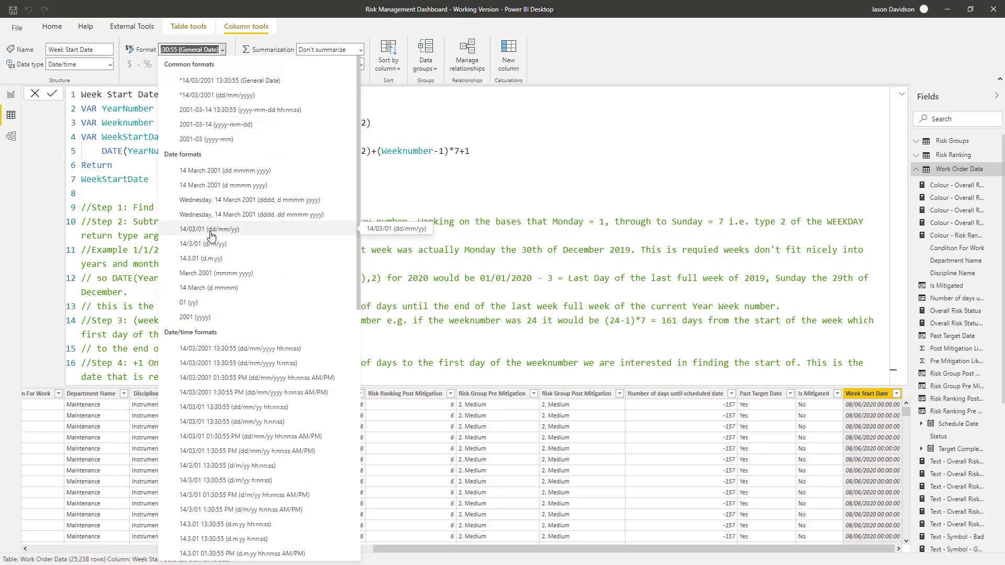
pyautogui.click(218, 229)
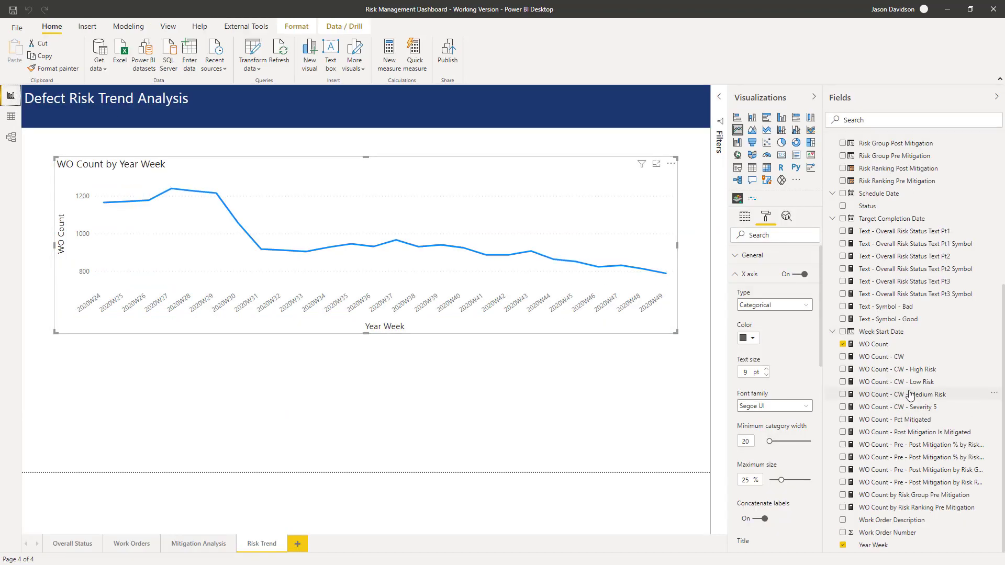
pyautogui.moveTo(878, 332)
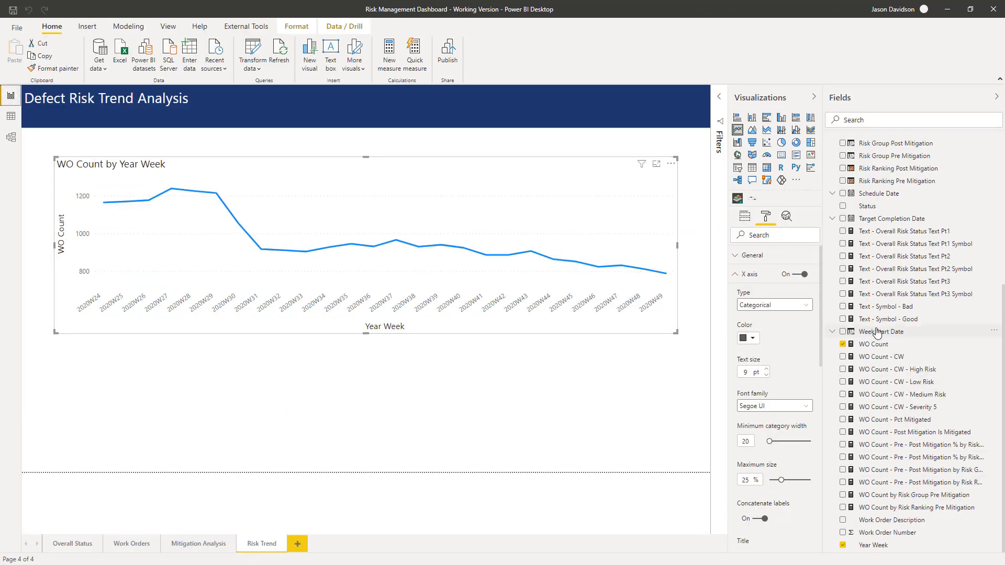
# Replace Year Week with Week Start Date as plain dates on the chart axis, plotting Jul–Nov 2020
pyautogui.click(744, 216)
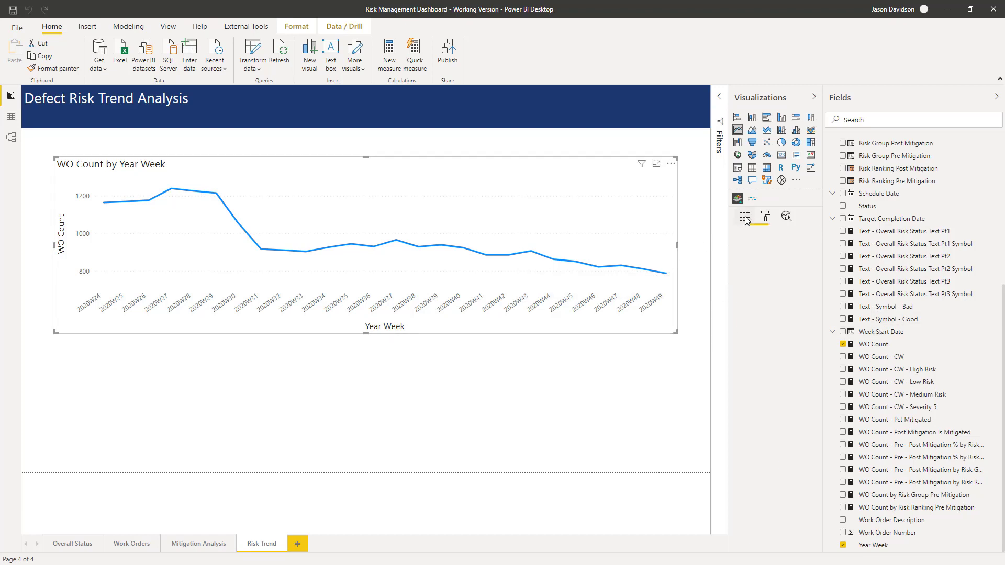
pyautogui.click(744, 216)
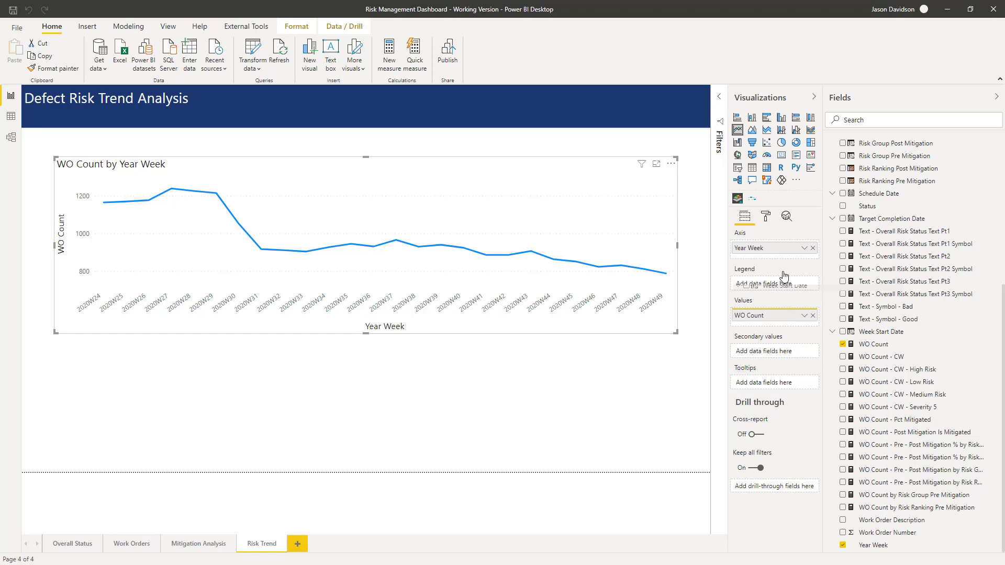
pyautogui.click(804, 248)
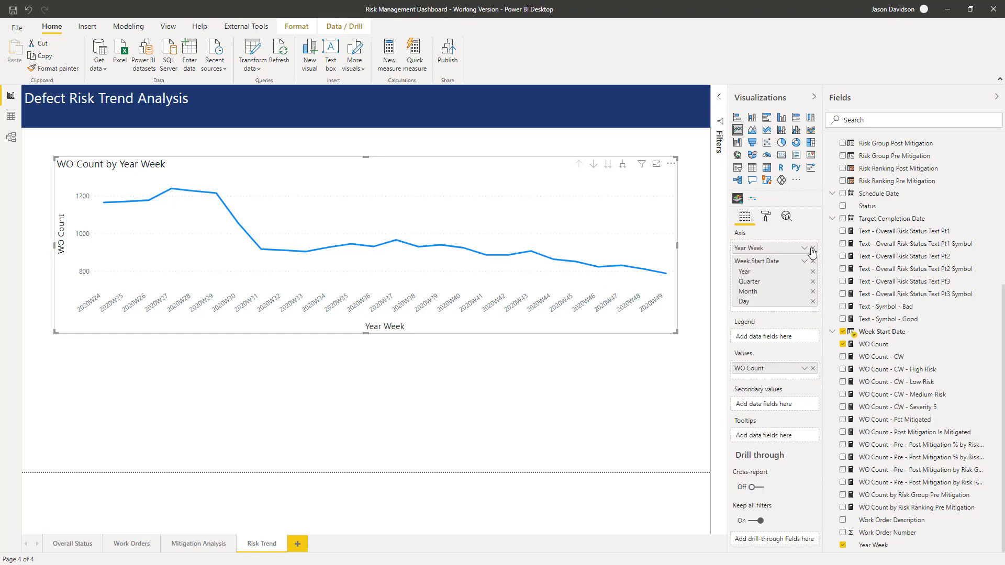
pyautogui.click(812, 248)
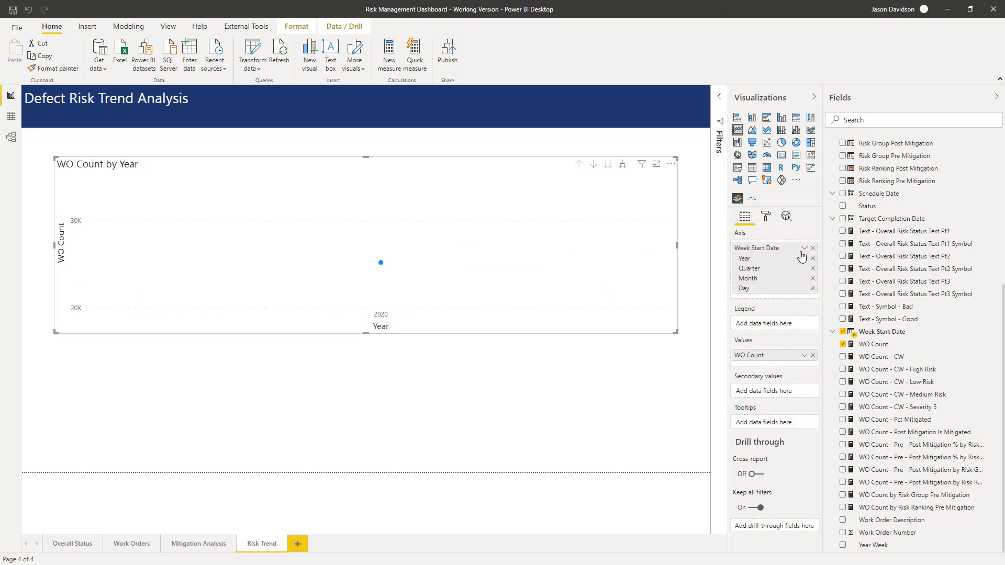
pyautogui.click(803, 248)
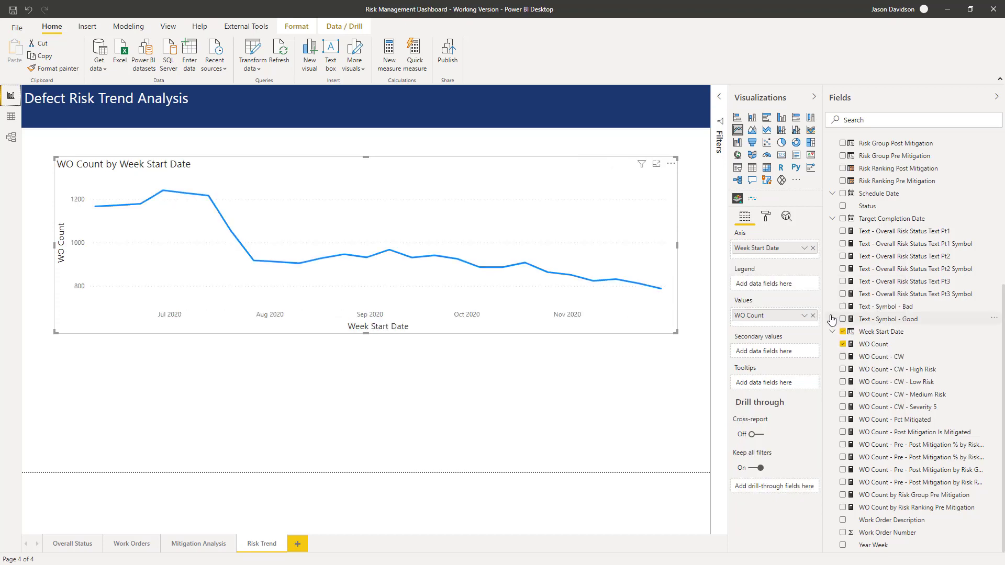
pyautogui.moveTo(173, 329)
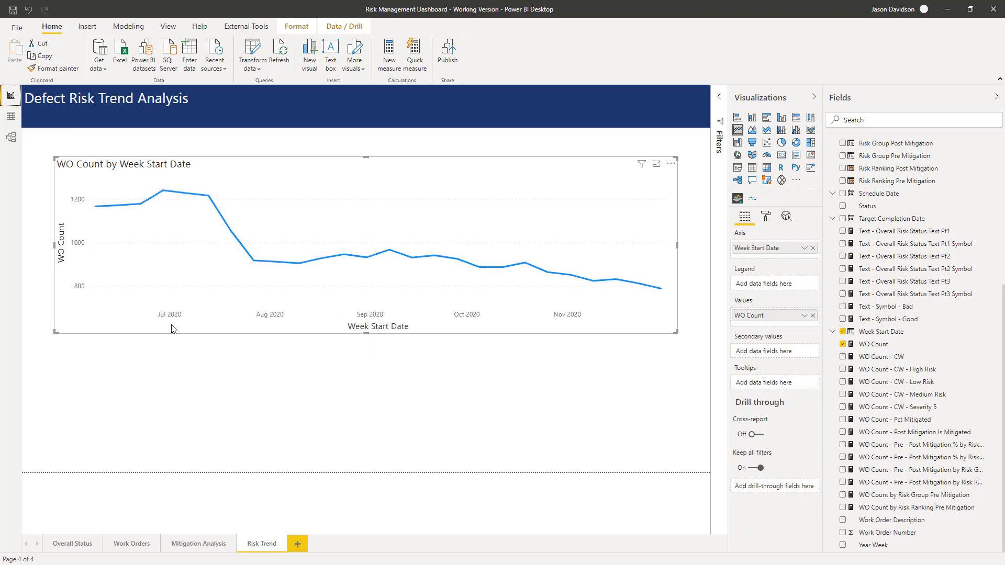
pyautogui.moveTo(260, 320)
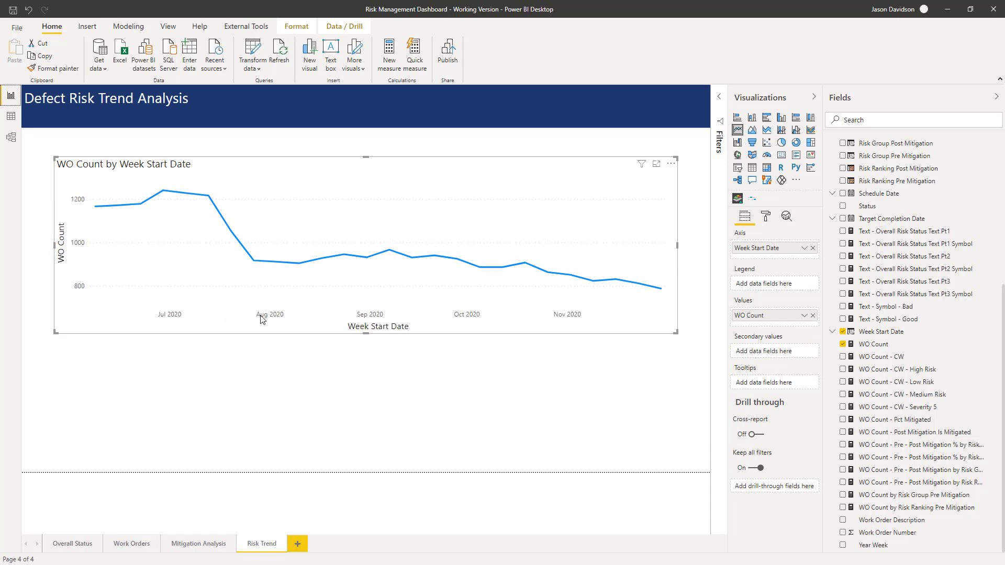
pyautogui.moveTo(287, 276)
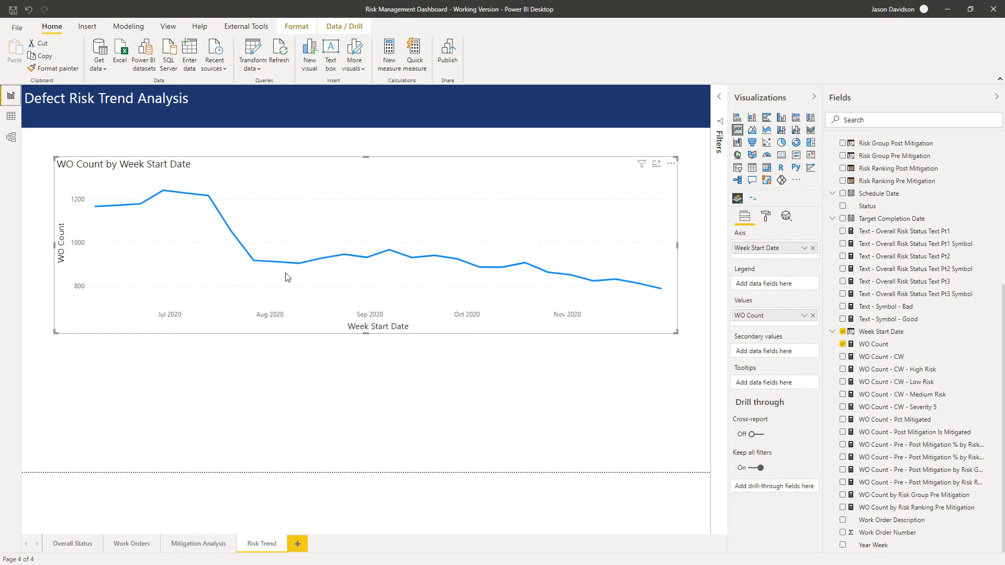
pyautogui.moveTo(826, 175)
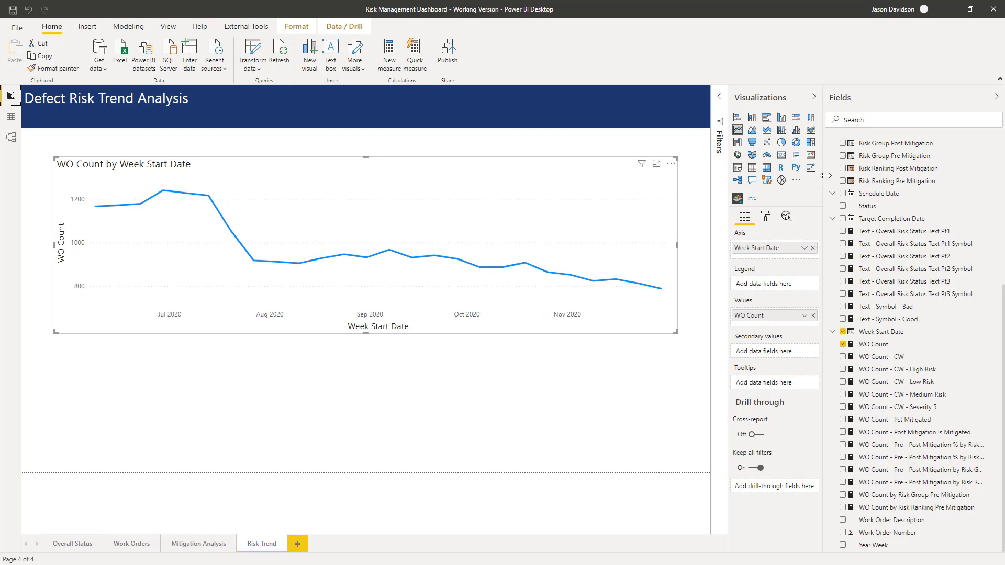
# Try the X-axis as Categorical, then set it back to Continuous with Jul–Nov 2020 labels
pyautogui.click(765, 215)
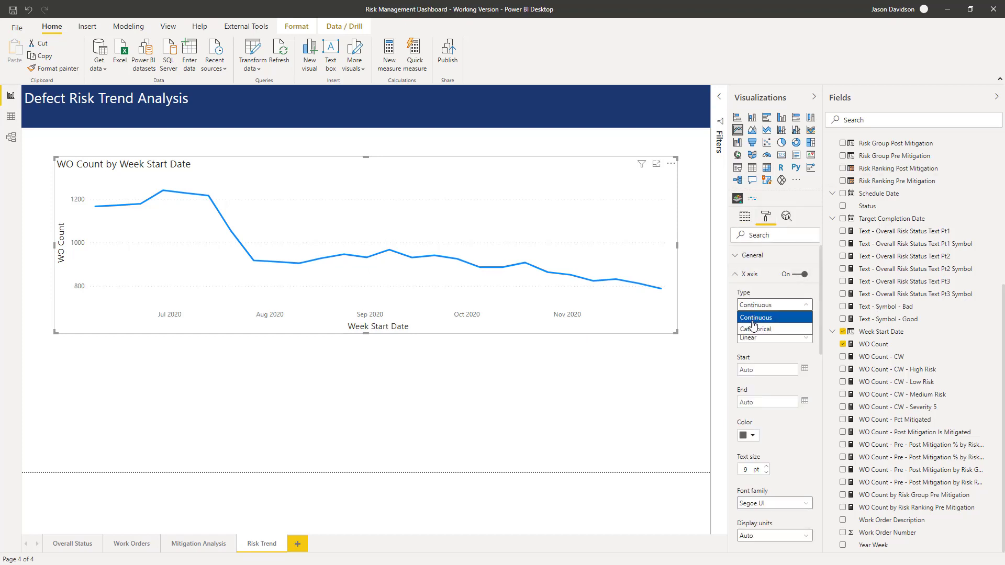
pyautogui.click(757, 327)
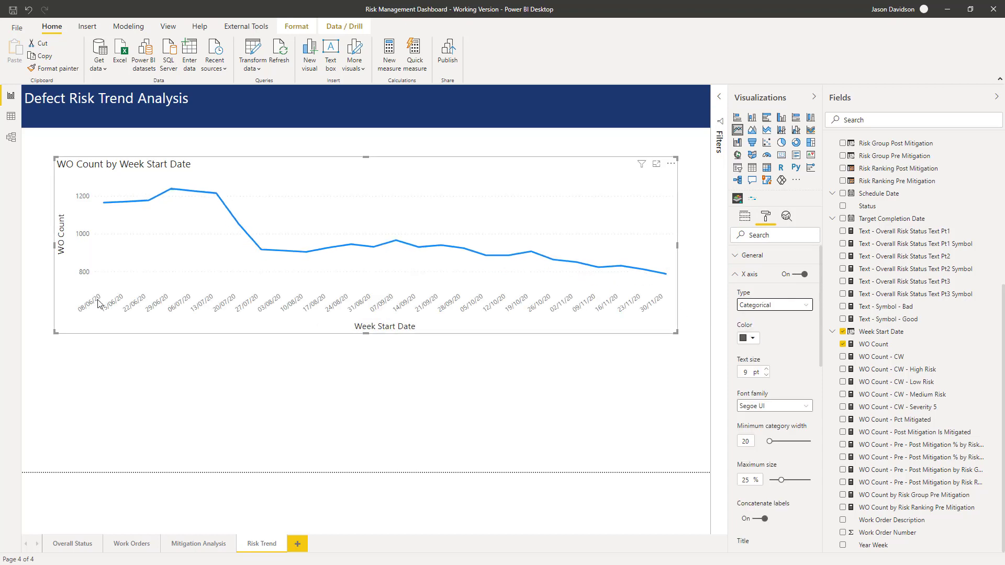
pyautogui.moveTo(133, 307)
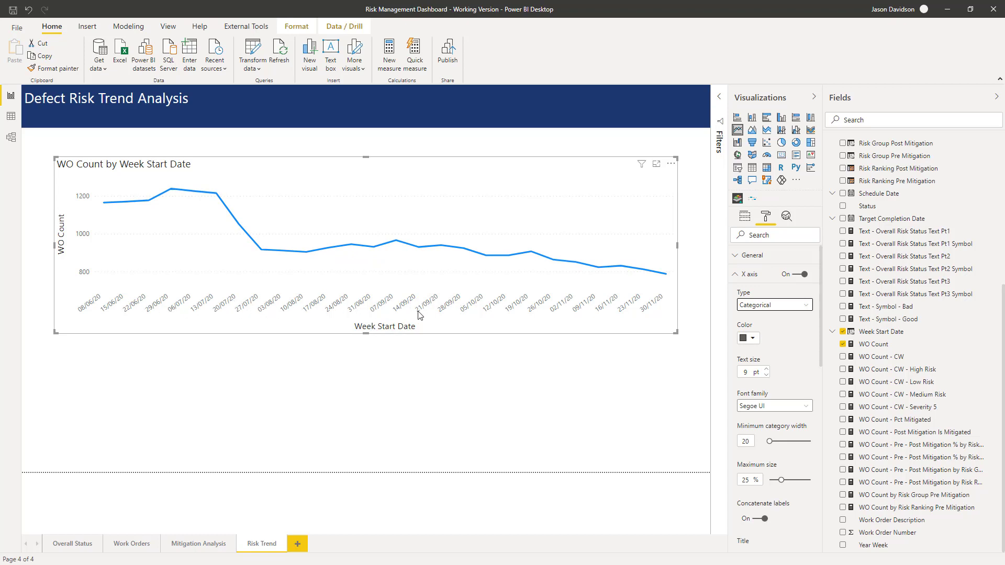
pyautogui.moveTo(772, 305)
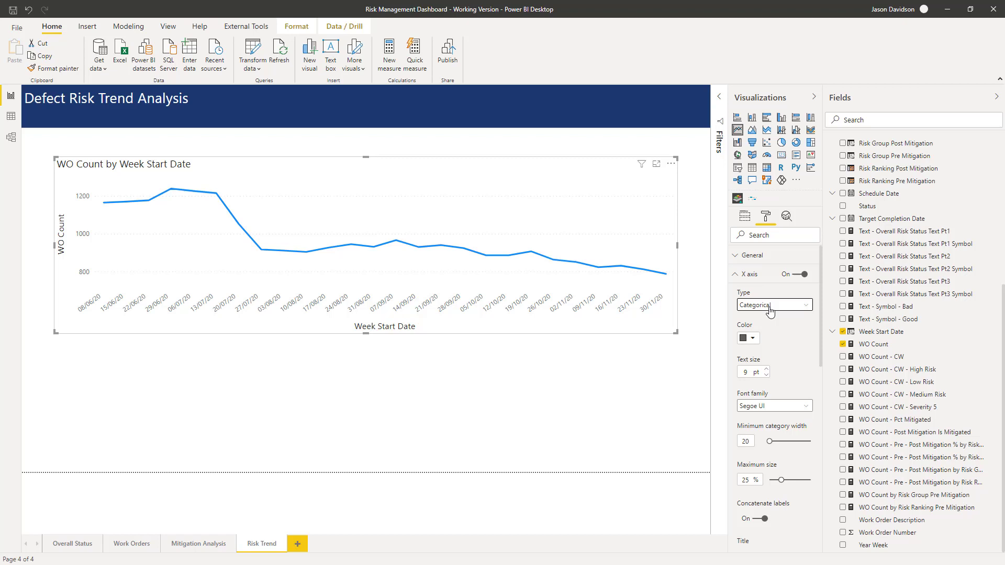
pyautogui.click(772, 304)
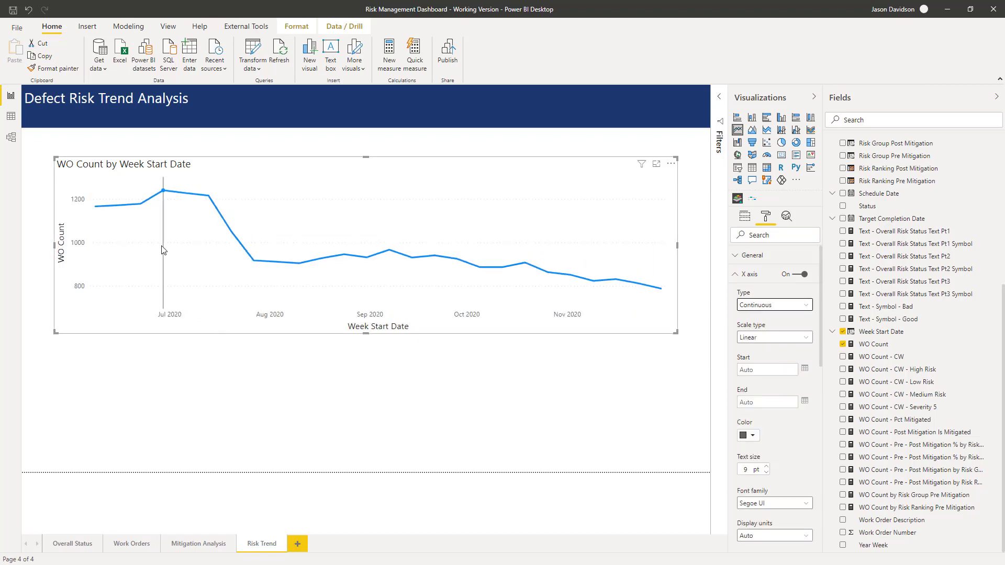
pyautogui.moveTo(181, 207)
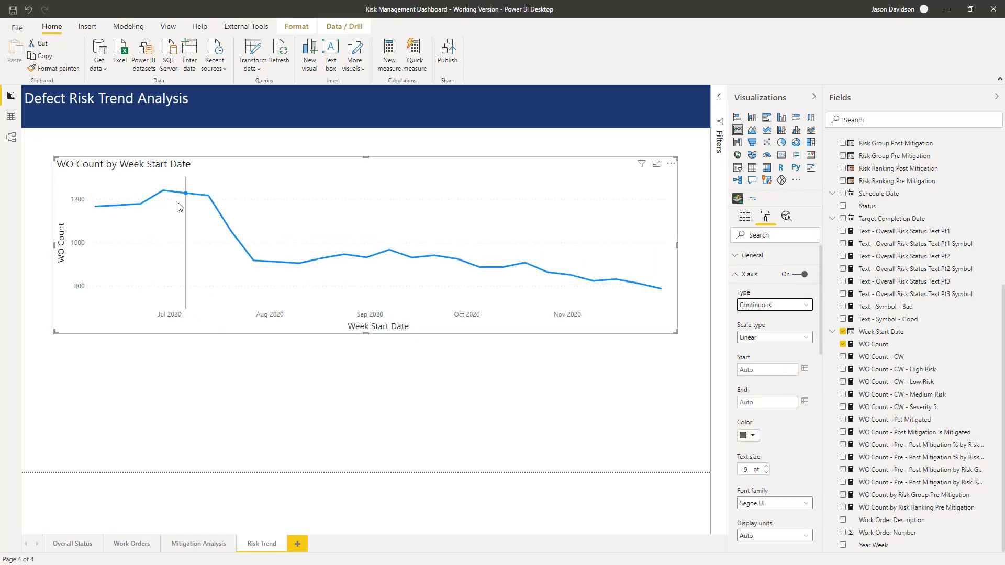
pyautogui.moveTo(187, 208)
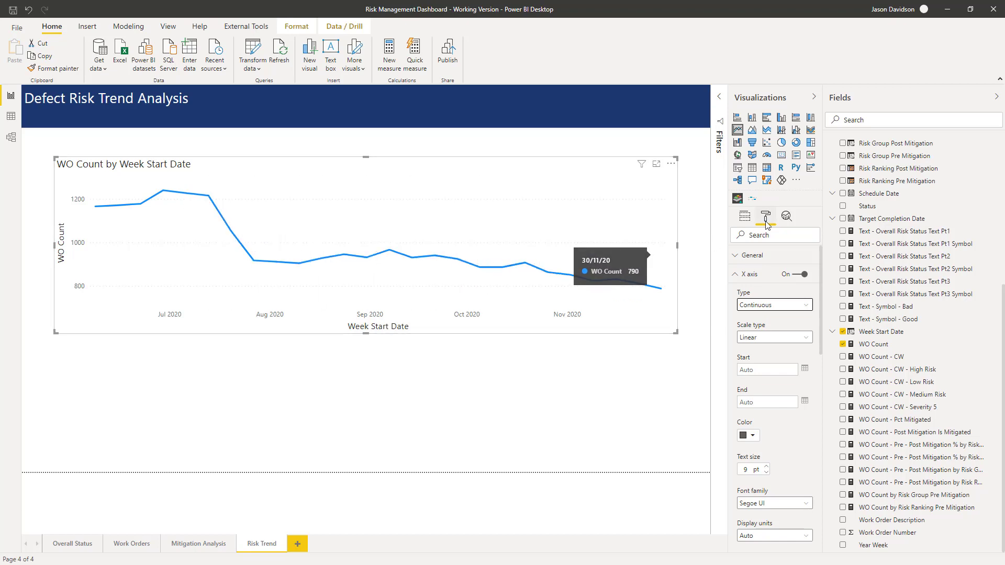
# Add a dashed trend line to the WO Count chart and recolour it light grey
pyautogui.click(787, 216)
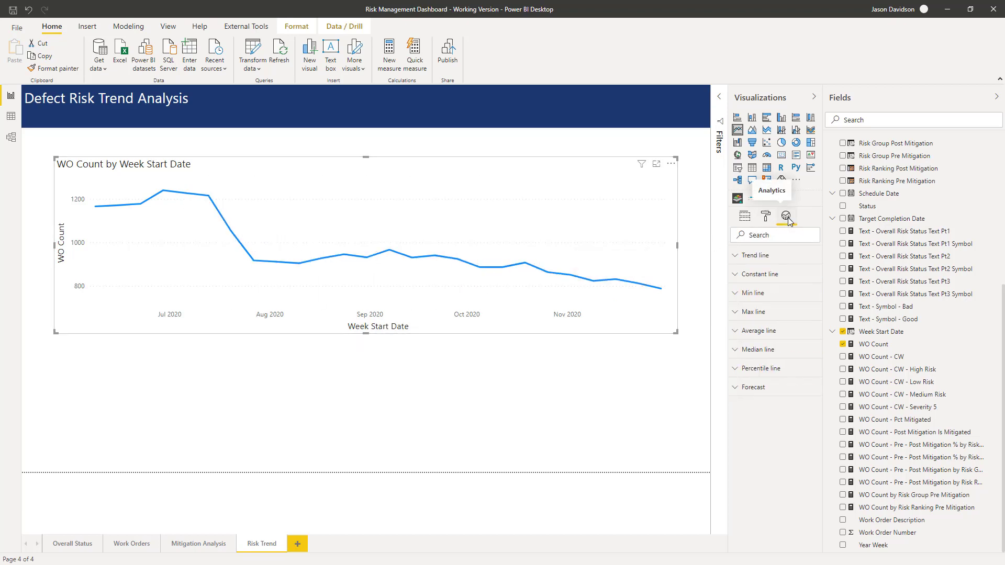
pyautogui.moveTo(754, 256)
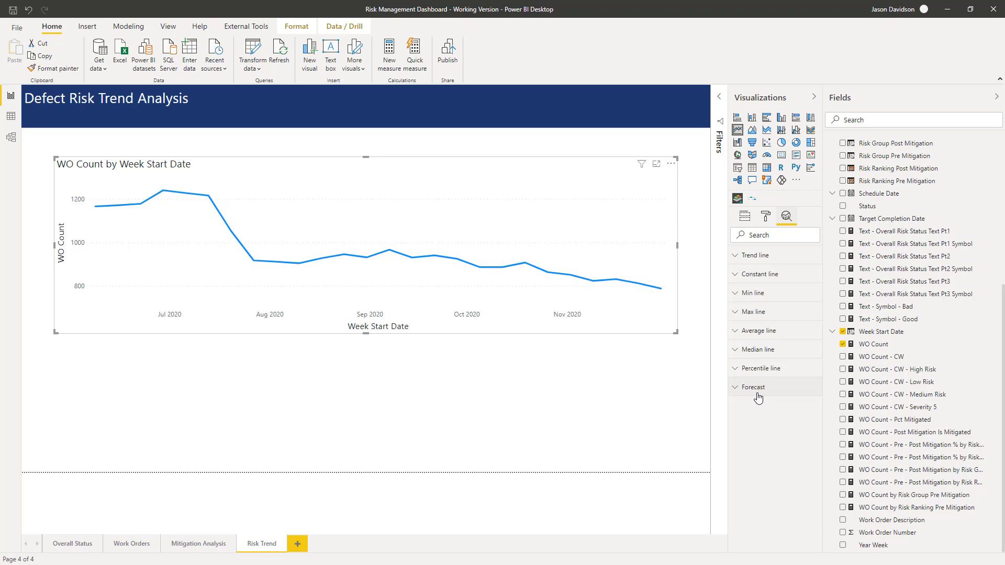
pyautogui.moveTo(766, 367)
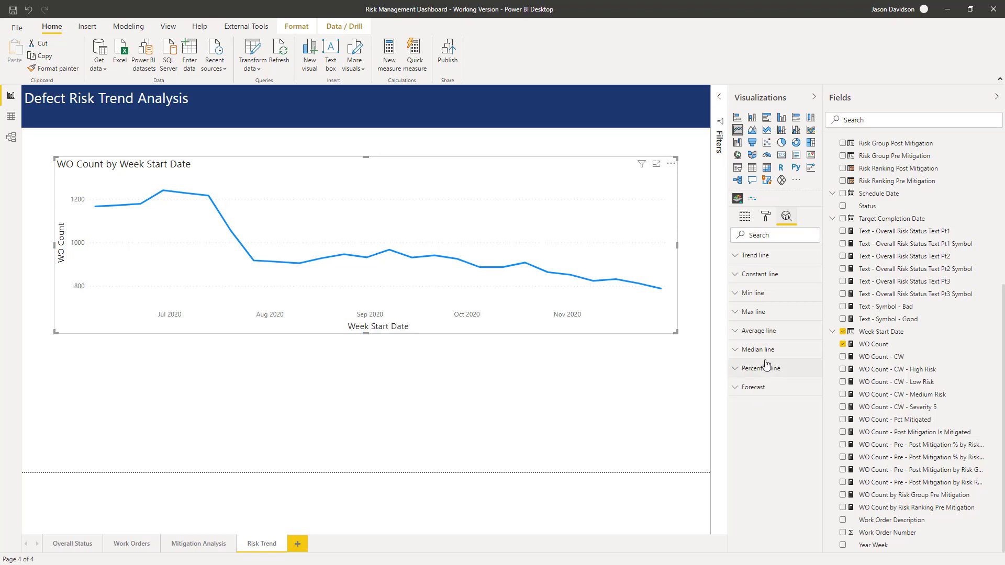
pyautogui.moveTo(764, 255)
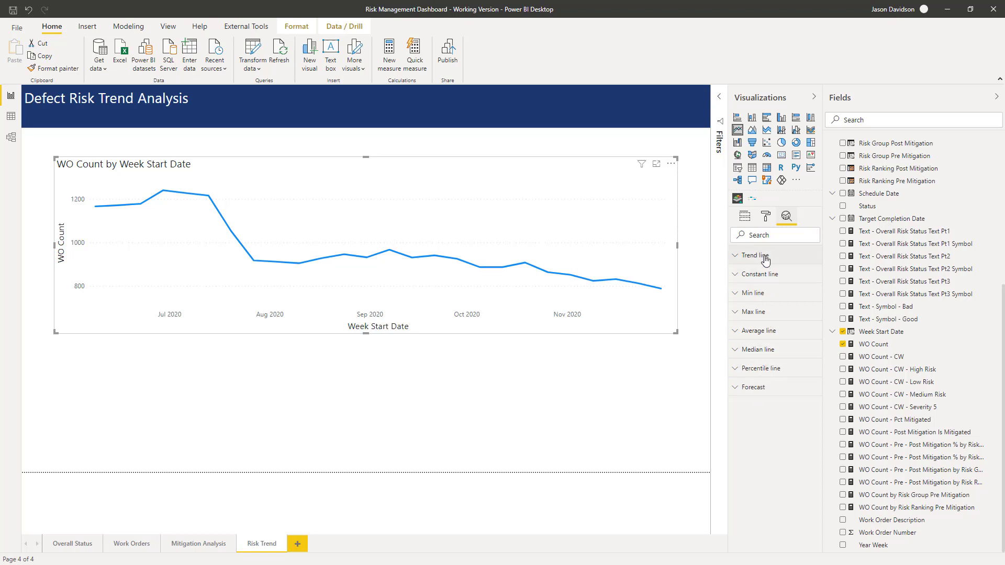
pyautogui.moveTo(754, 270)
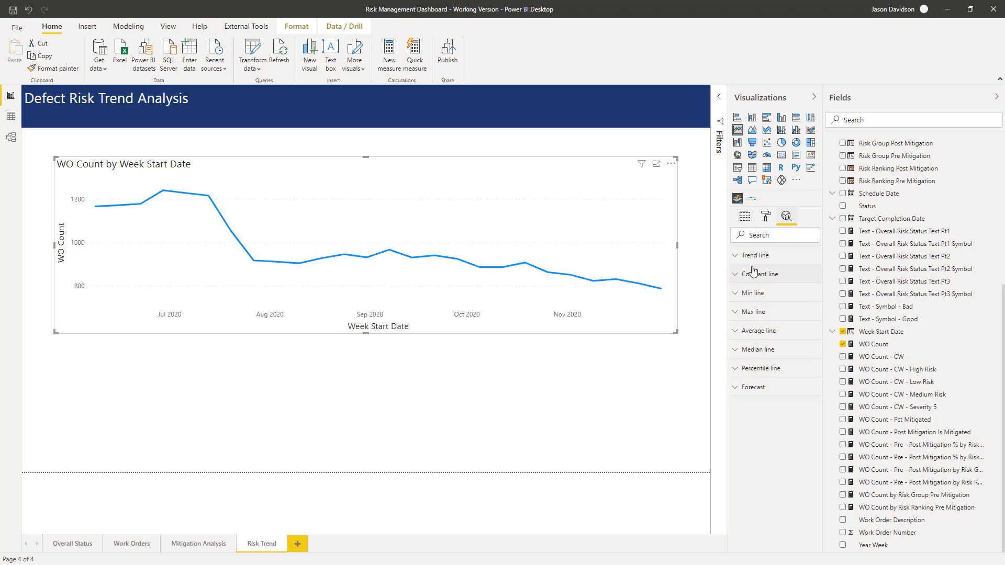
pyautogui.click(756, 256)
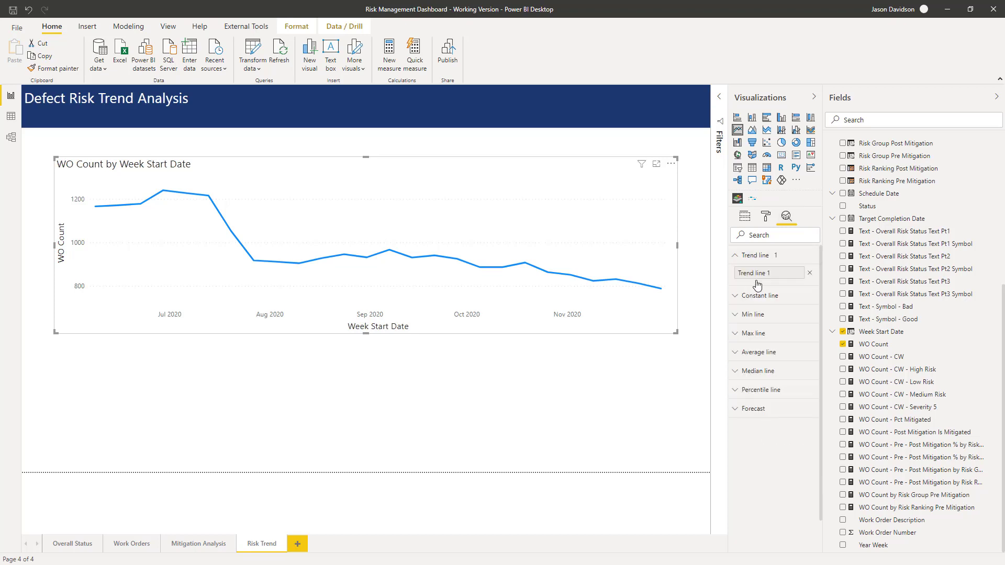
pyautogui.click(767, 272)
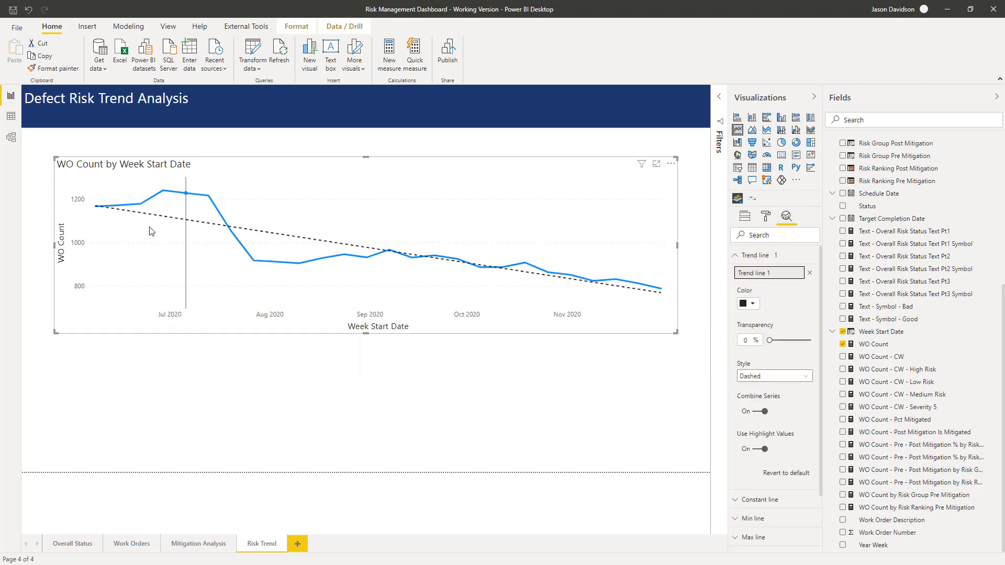
pyautogui.moveTo(634, 295)
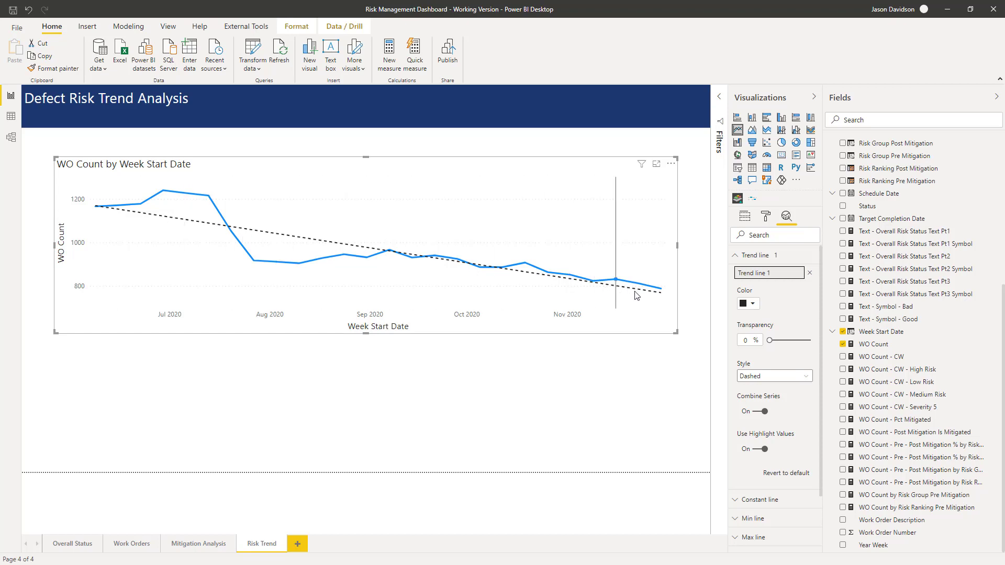
pyautogui.click(753, 303)
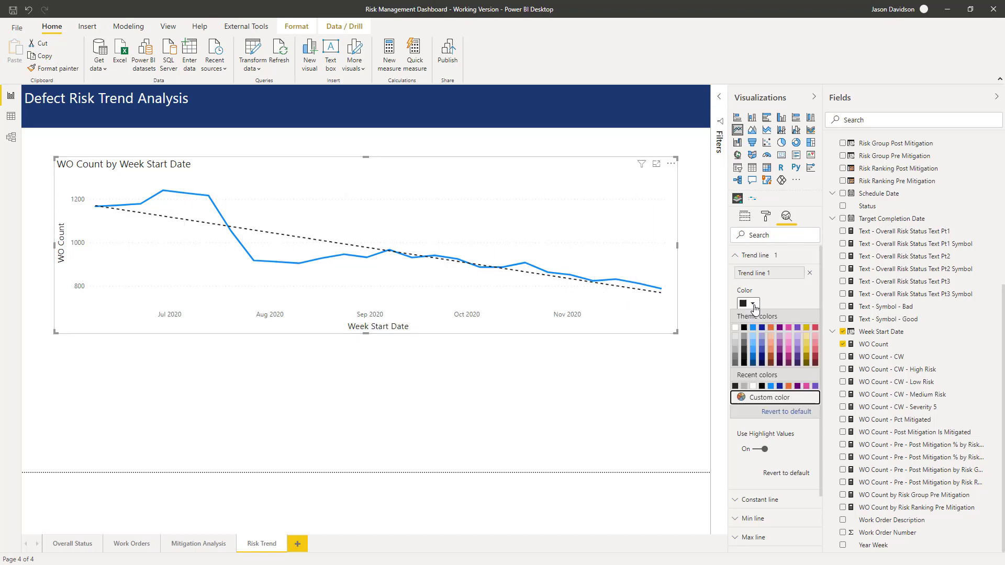
pyautogui.click(744, 338)
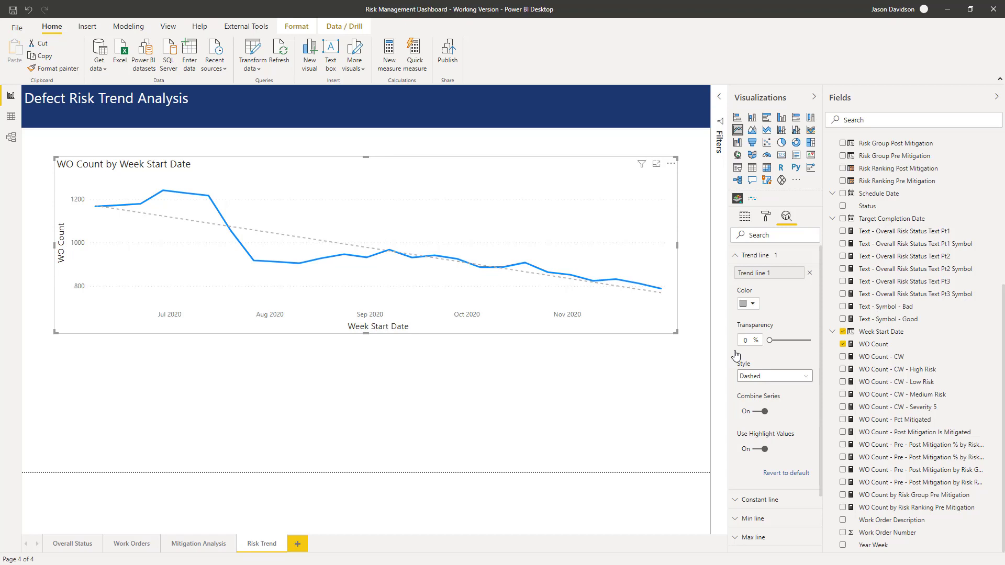
pyautogui.moveTo(215, 369)
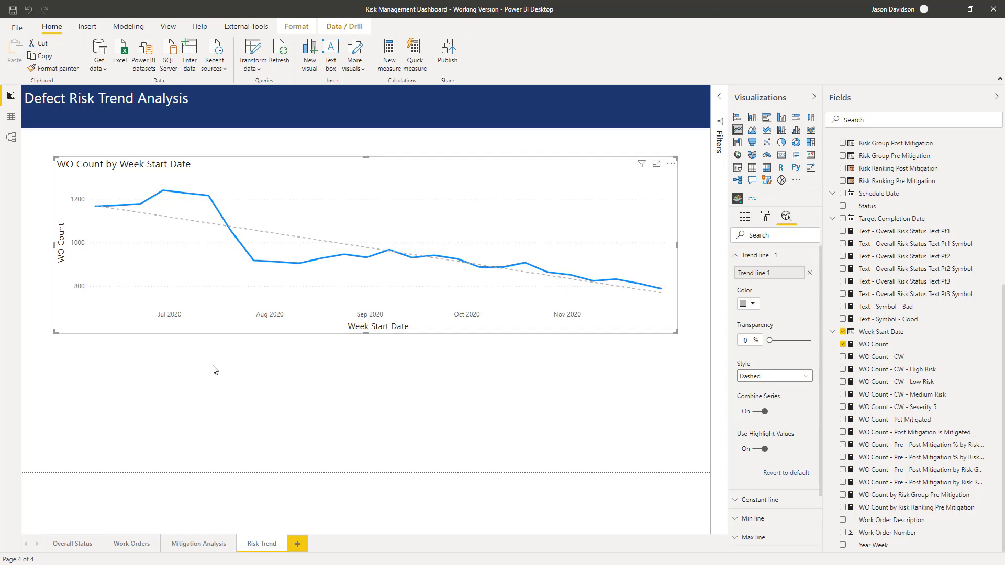